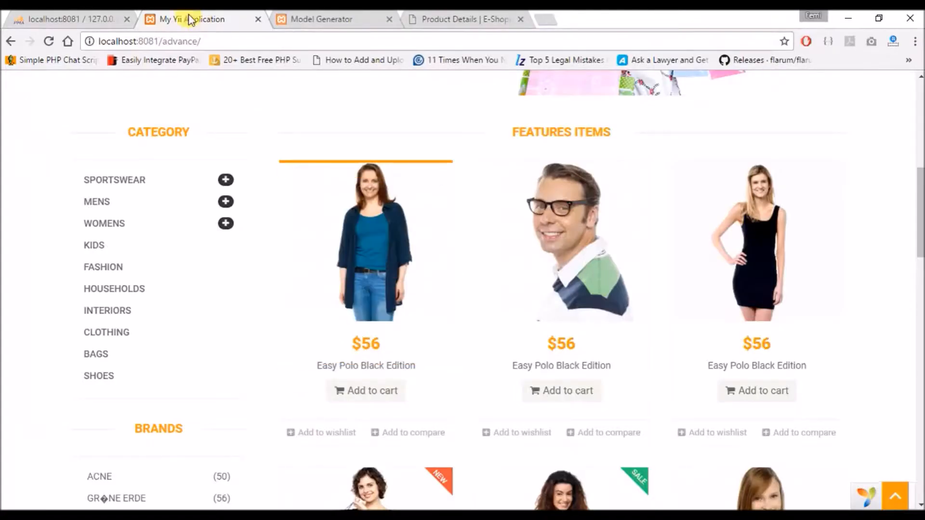
Step: Review the products table in phpMyAdmin and the current shop homepage
click(67, 19)
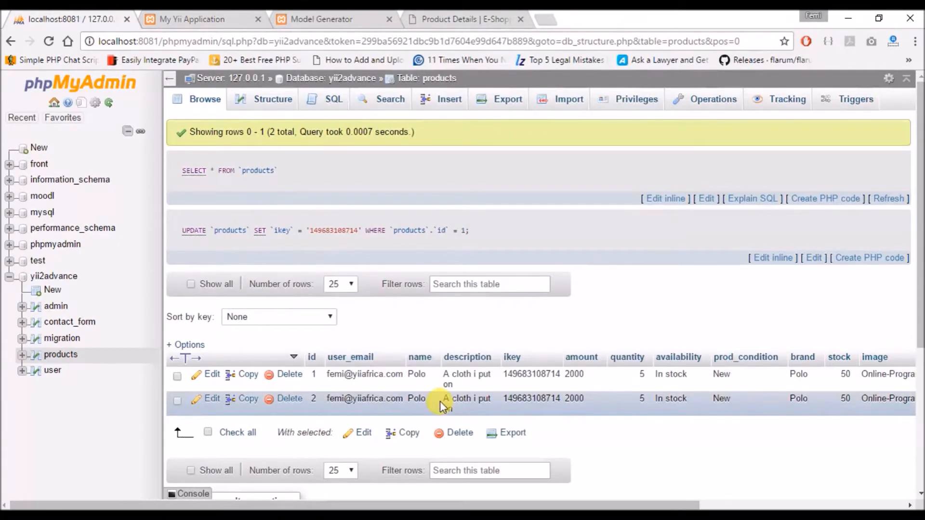
click(192, 20)
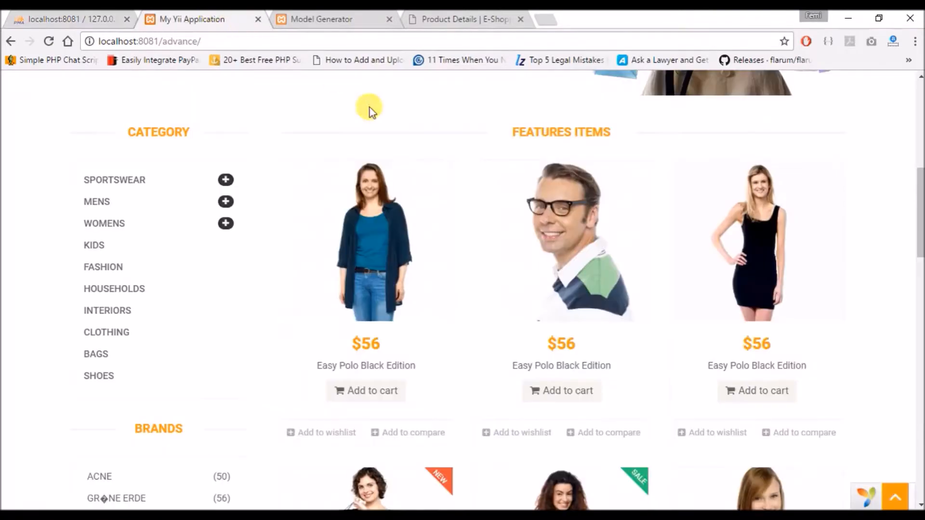
mouse_move(504, 174)
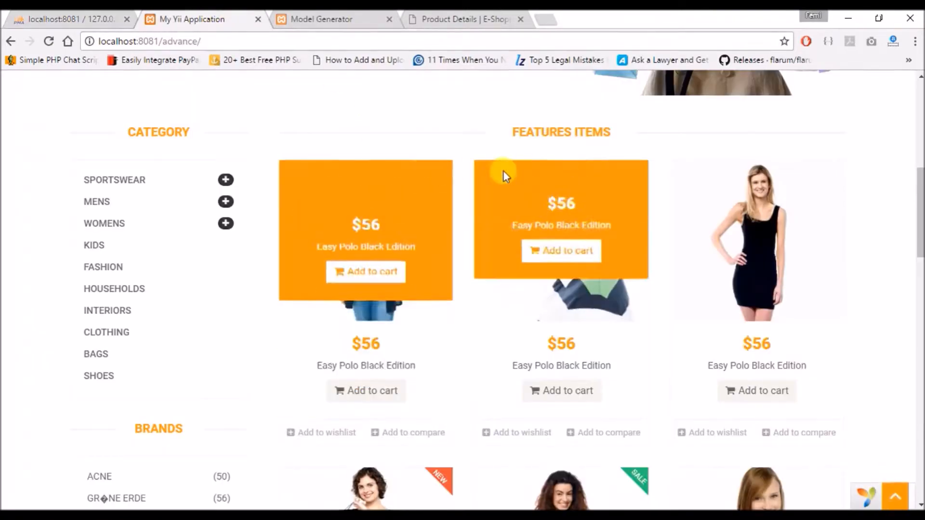
mouse_move(379, 262)
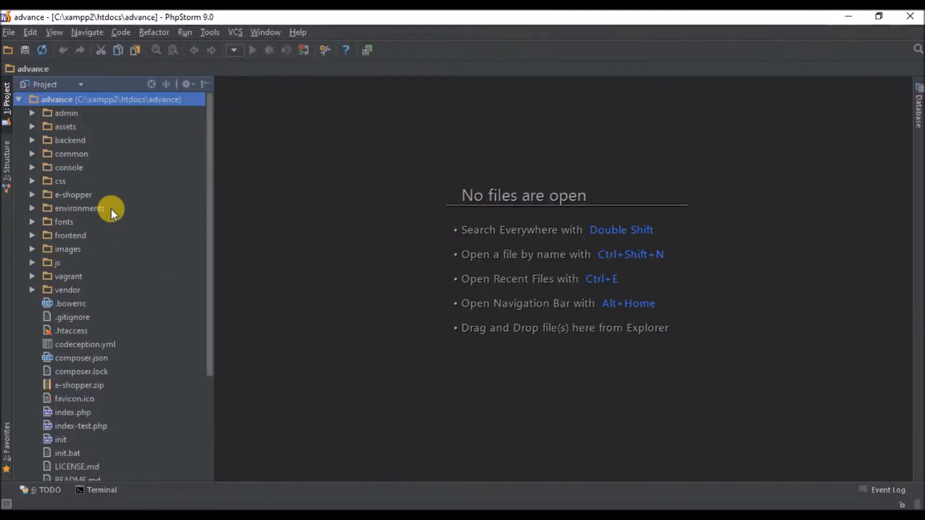
mouse_move(41, 201)
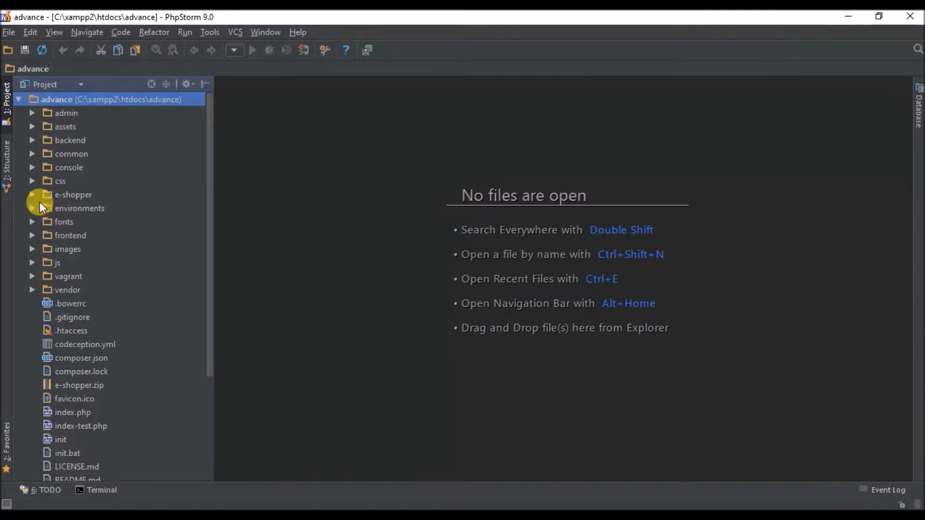
mouse_move(36, 235)
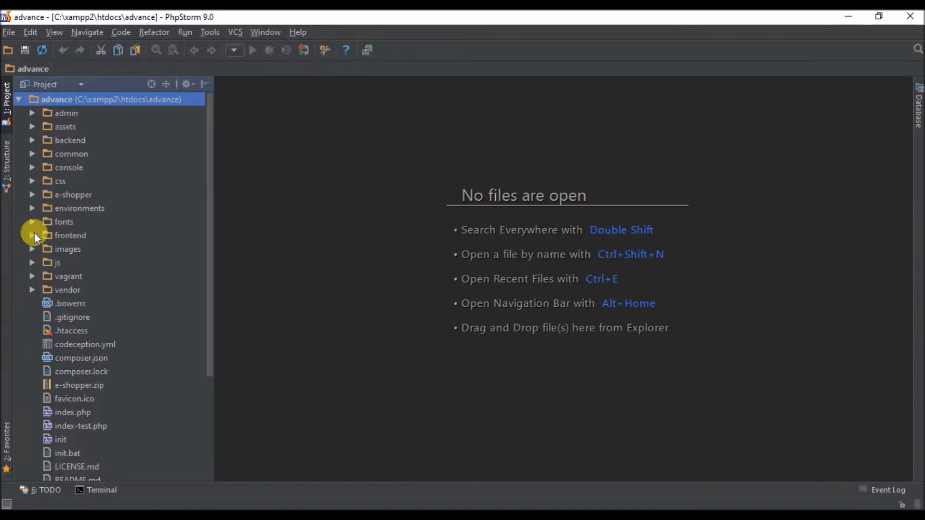
Step: Bring frontend SiteController.php into the editor with actionIndex() in view
click(33, 235)
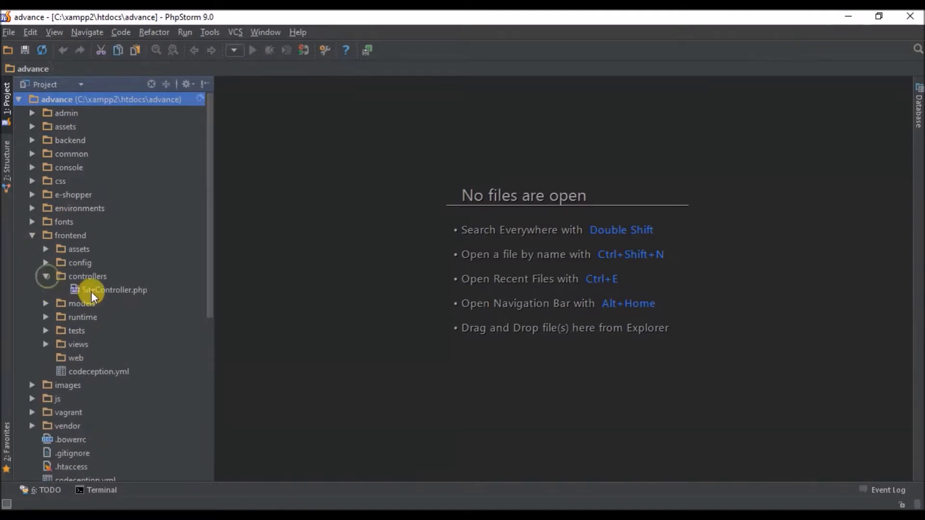
click(115, 290)
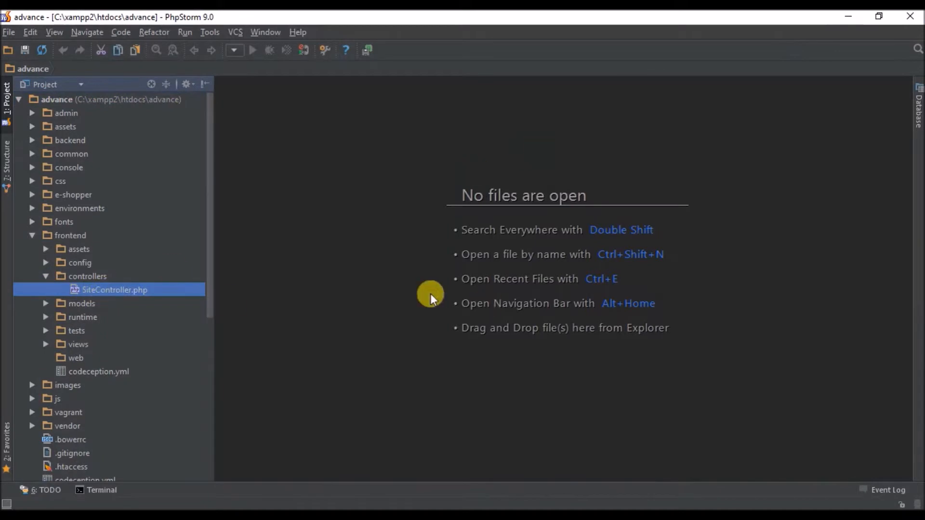
mouse_move(425, 272)
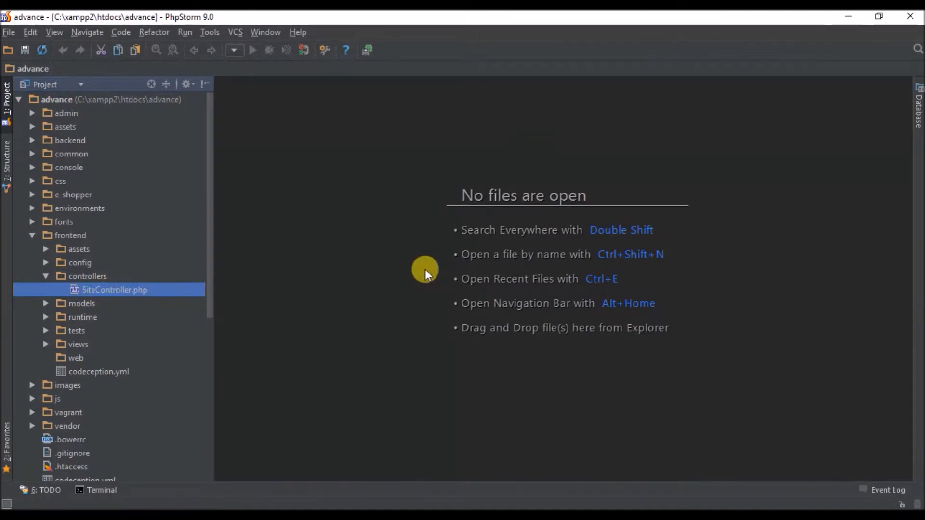
double_click(115, 290)
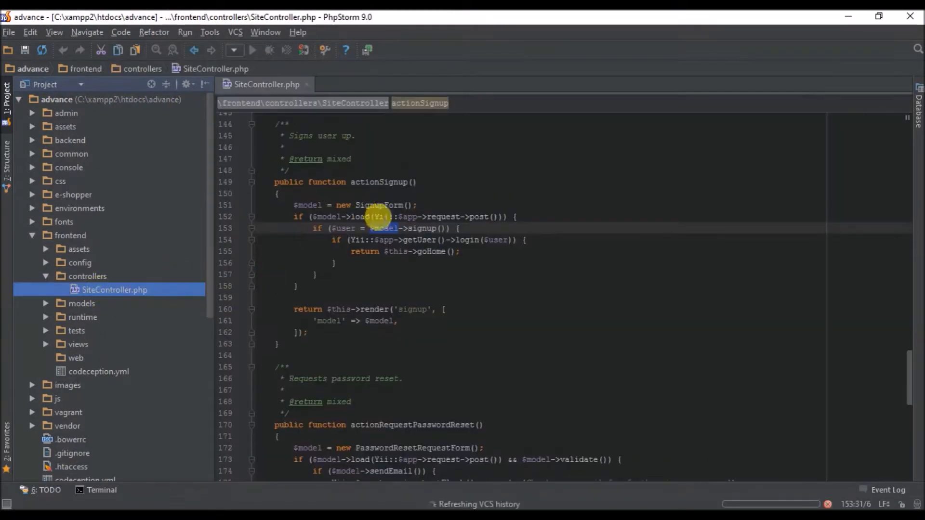
scroll(up, 3)
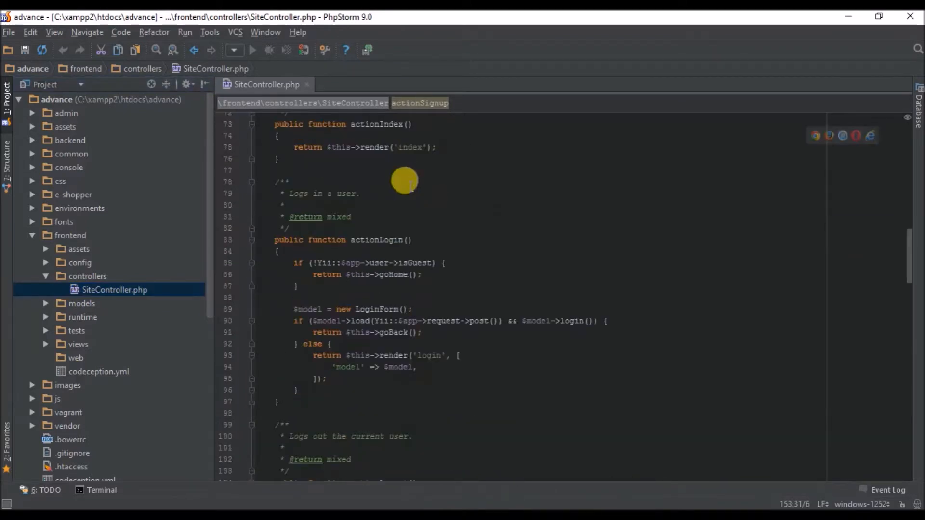
scroll(up, 3)
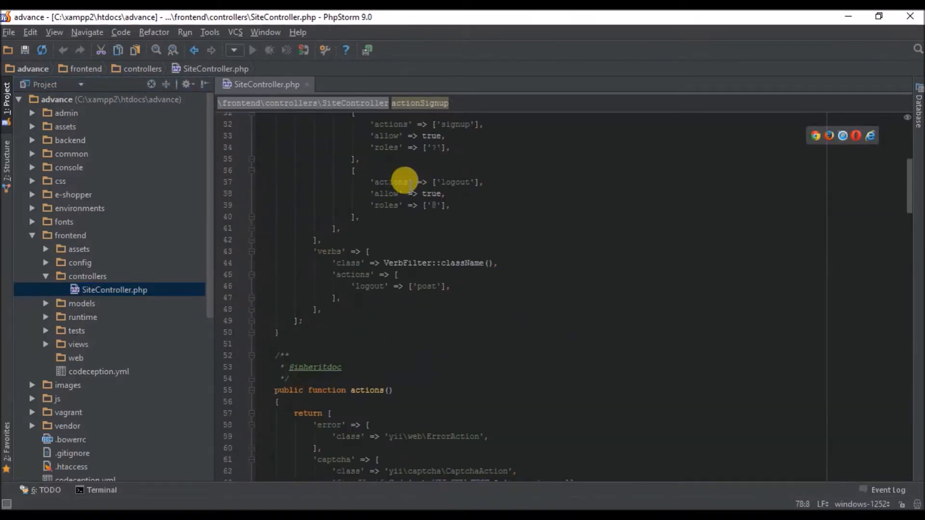
scroll(down, 3)
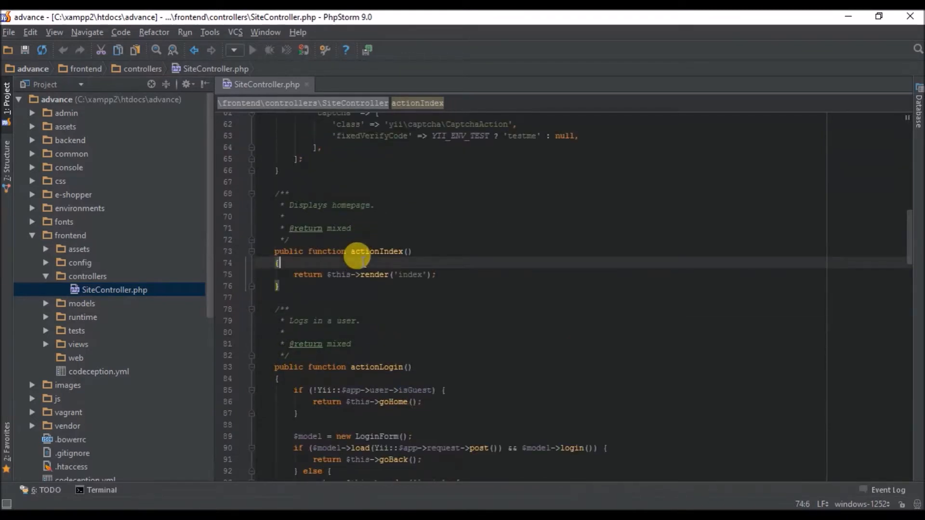
Step: Start a $products = Products::find()...->all() query inside actionIndex
key(enter)
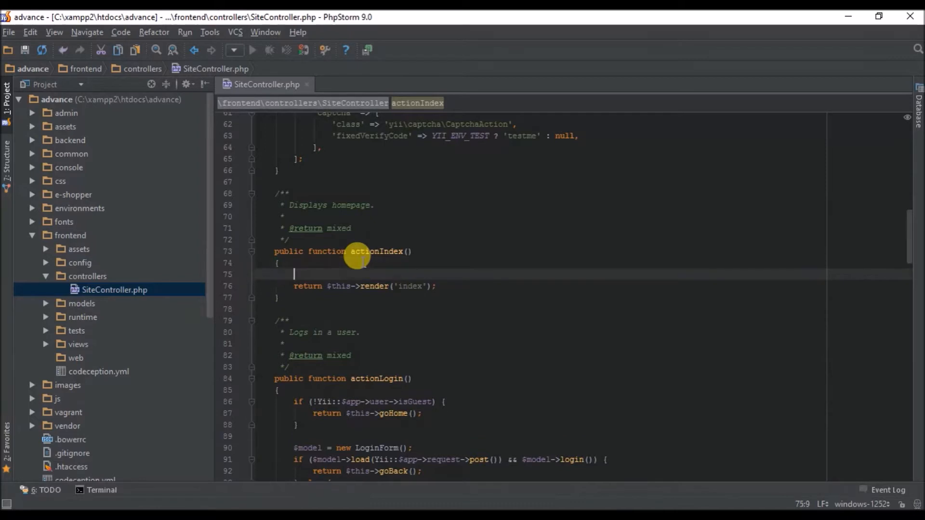
text($products)
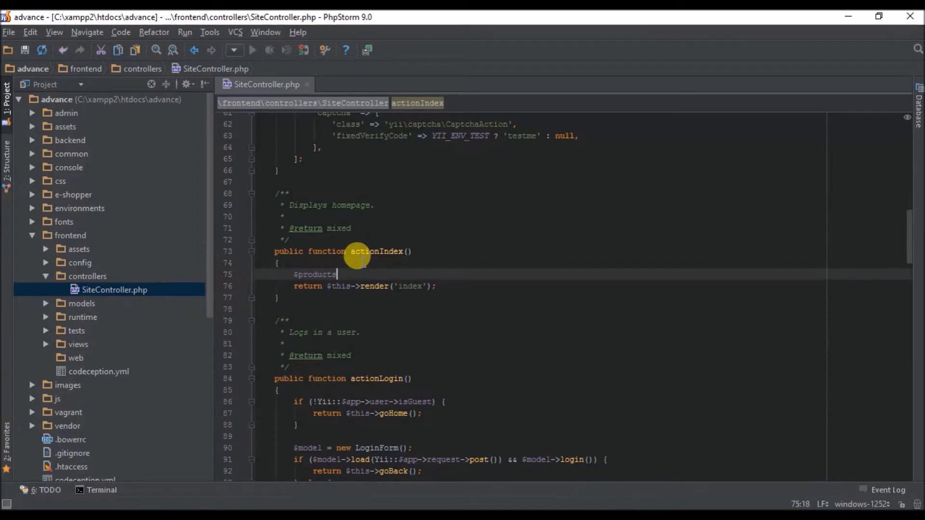
text(=)
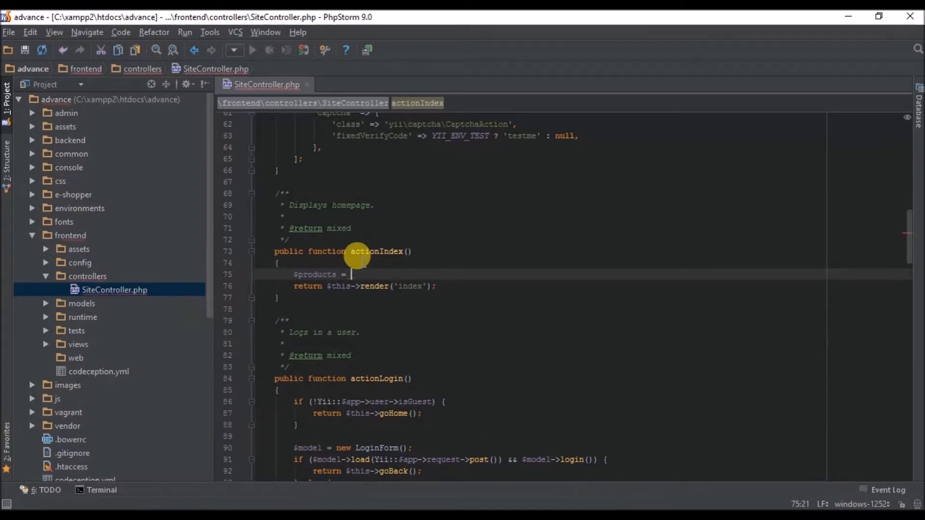
text(Pr)
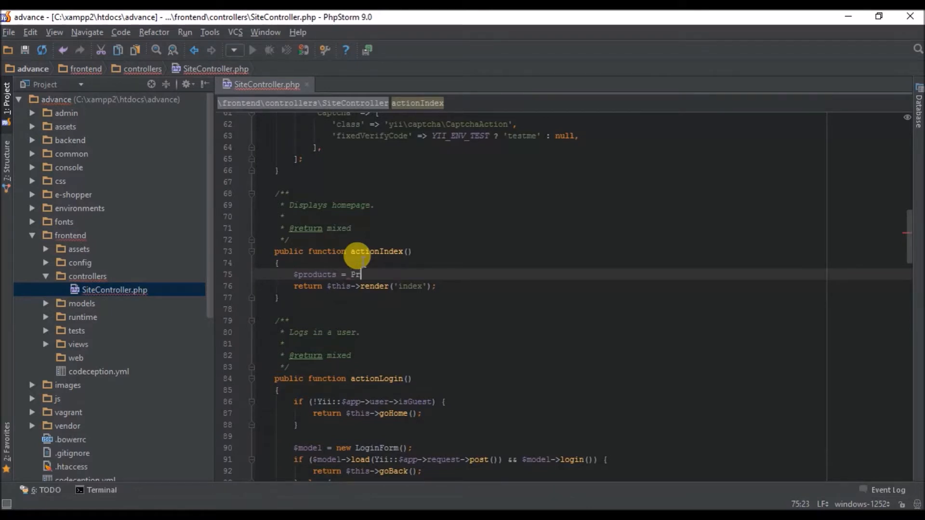
text(oducts)
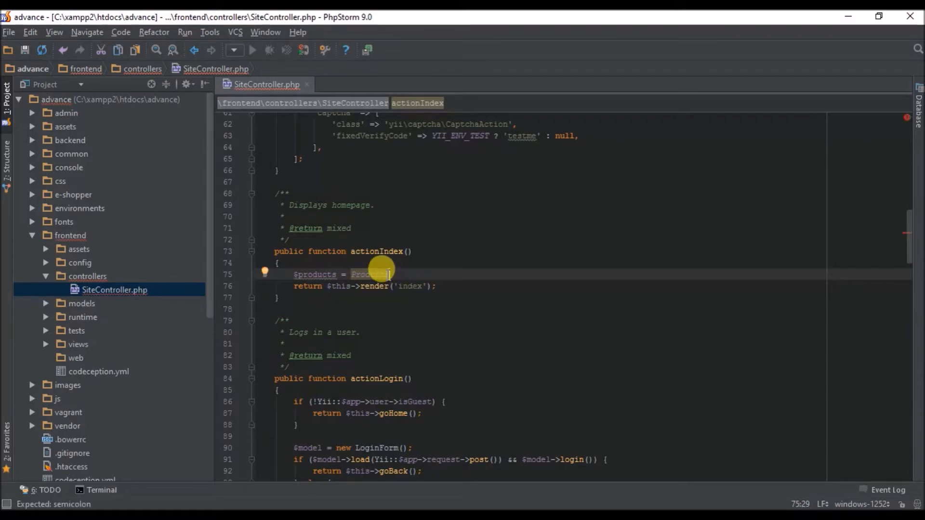
text(Products)
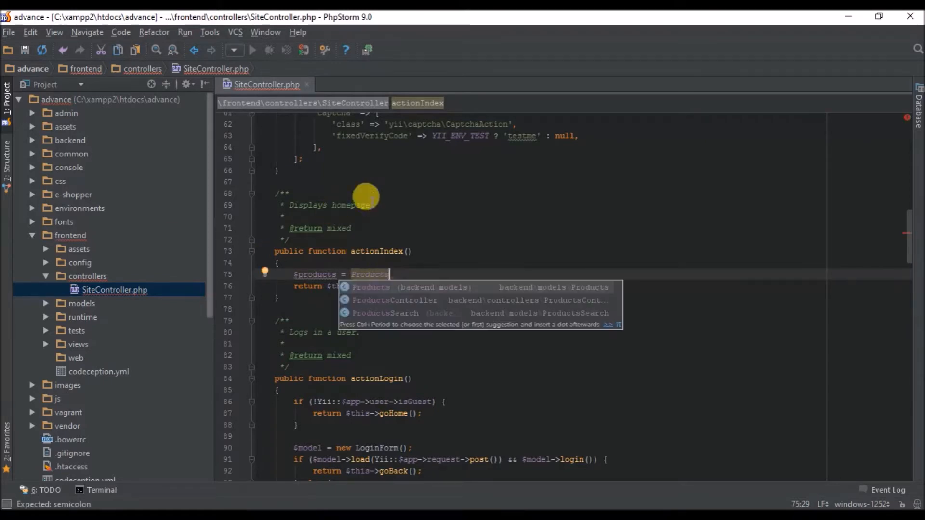
mouse_move(434, 324)
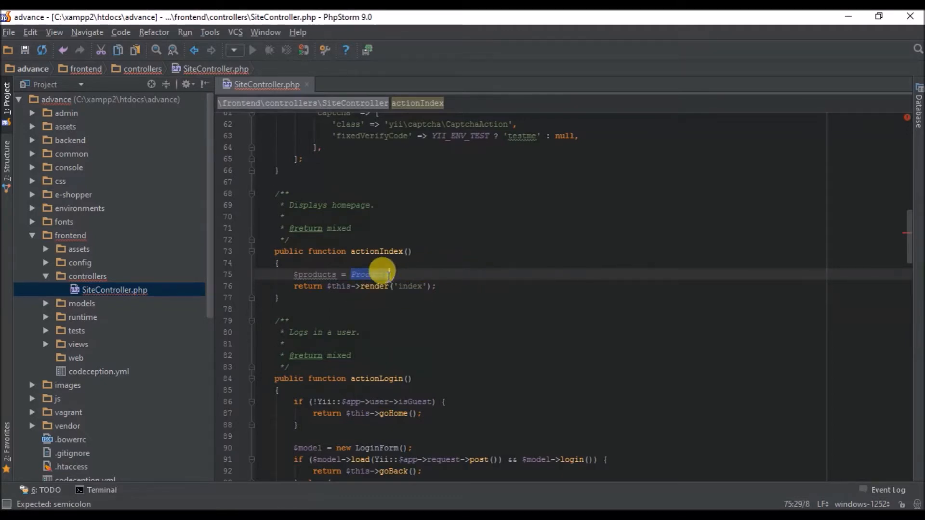
mouse_move(375, 274)
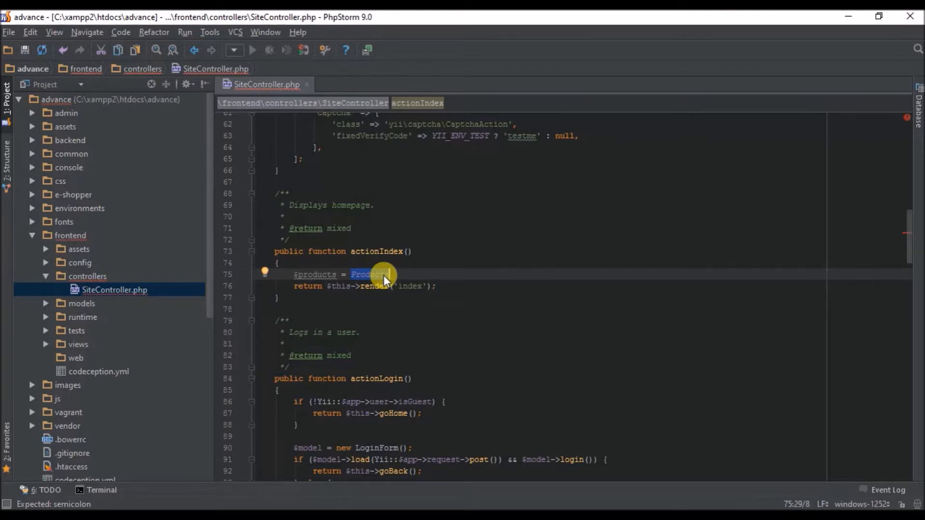
text(PRo)
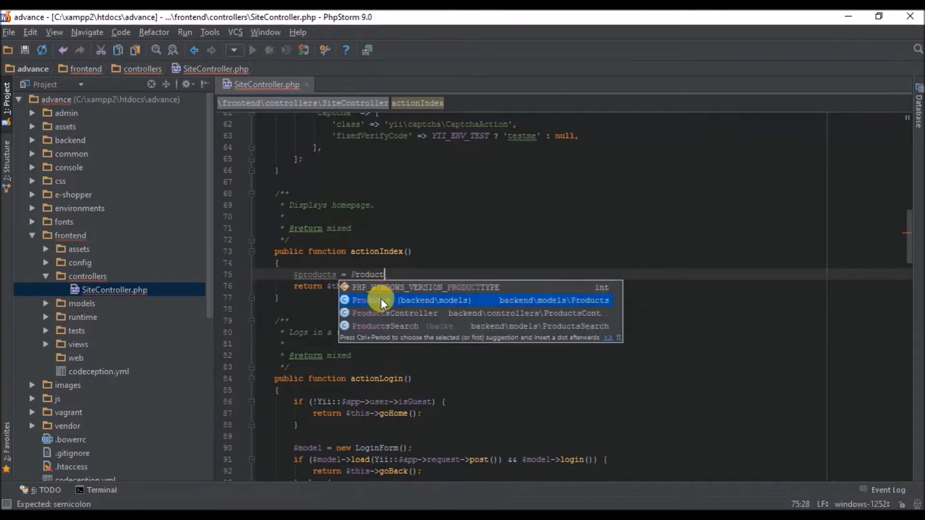
text(::find()
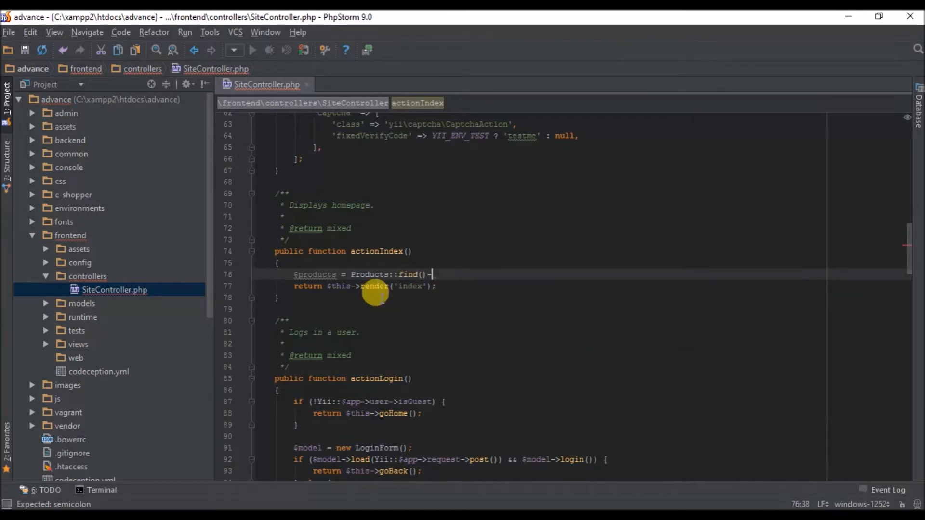
text(->LI)
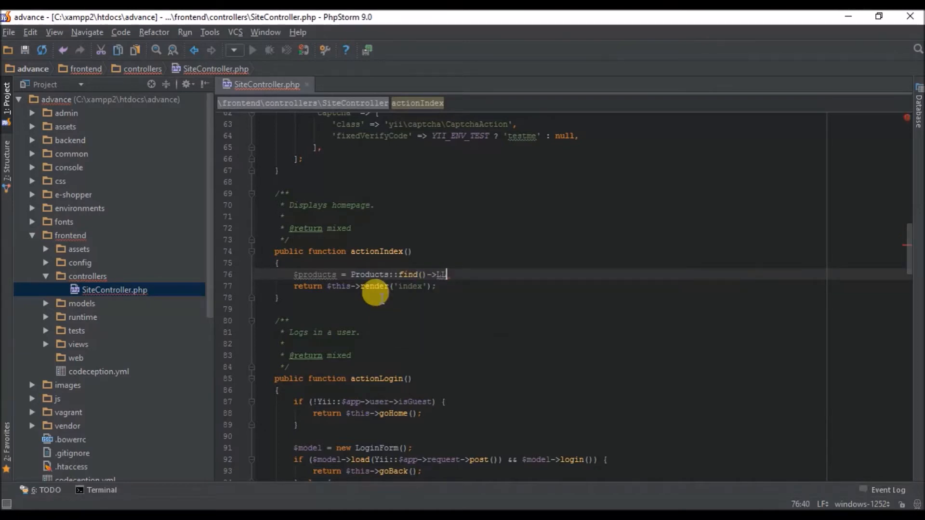
text(all()
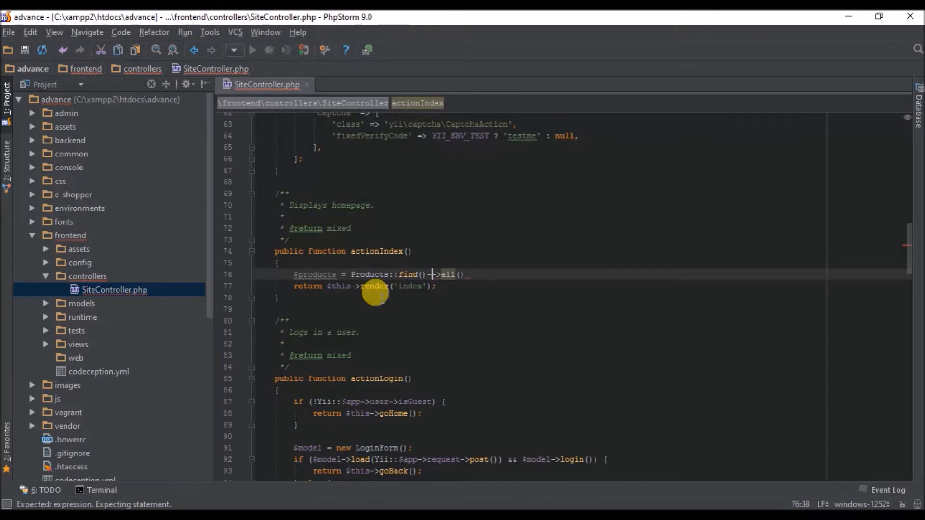
Step: Filter the query with ->where(['status'=>1]) so only active products are fetched
text(where)
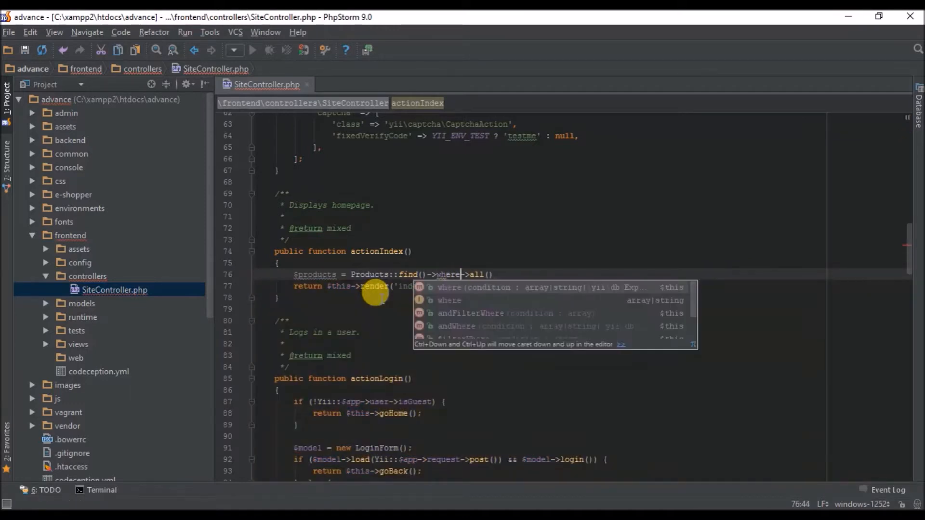
click(450, 301)
text(([')
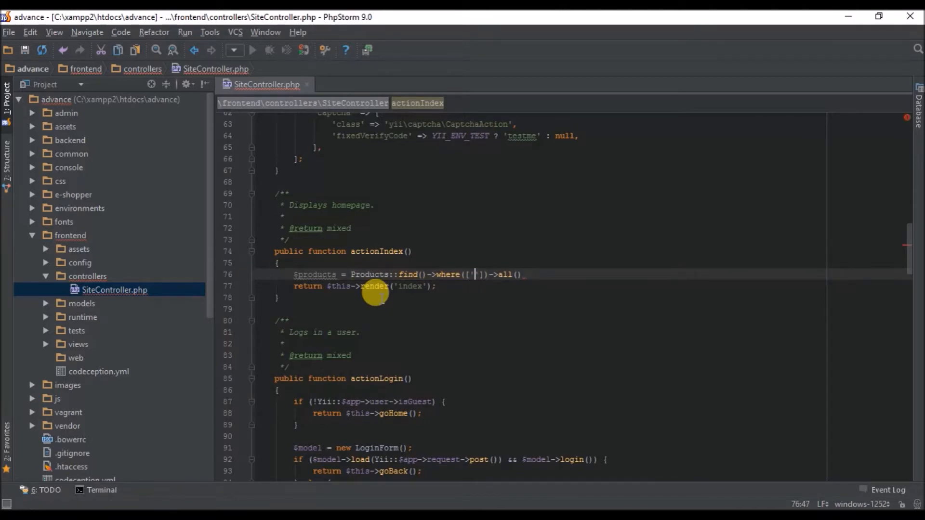
text(sta)
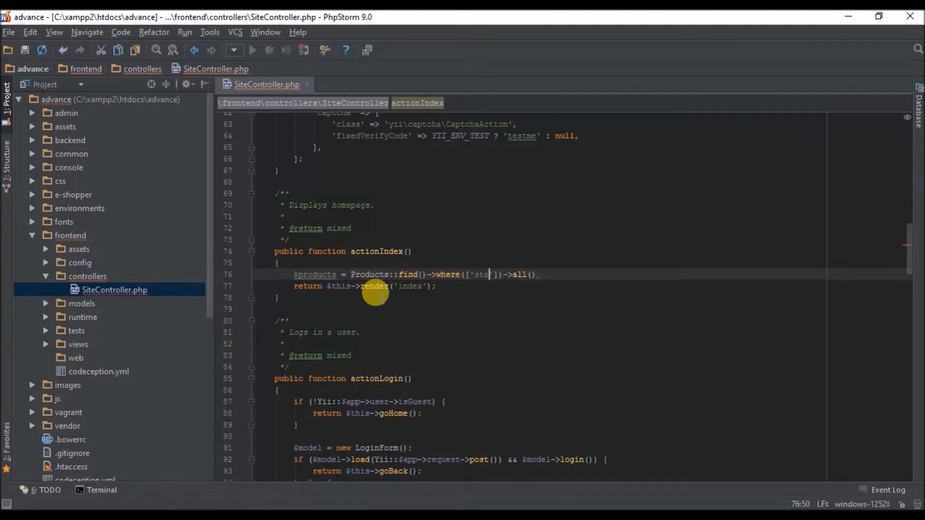
text(tus'=>)
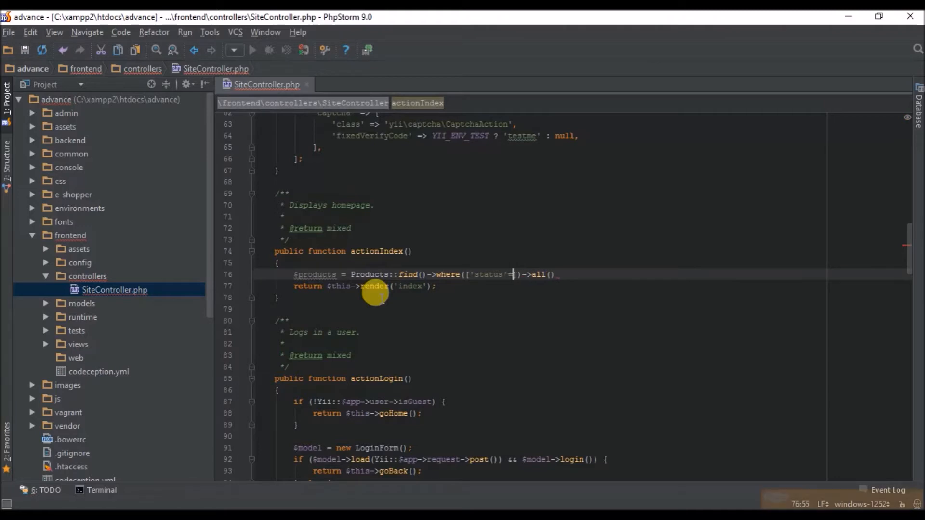
text(=>1)
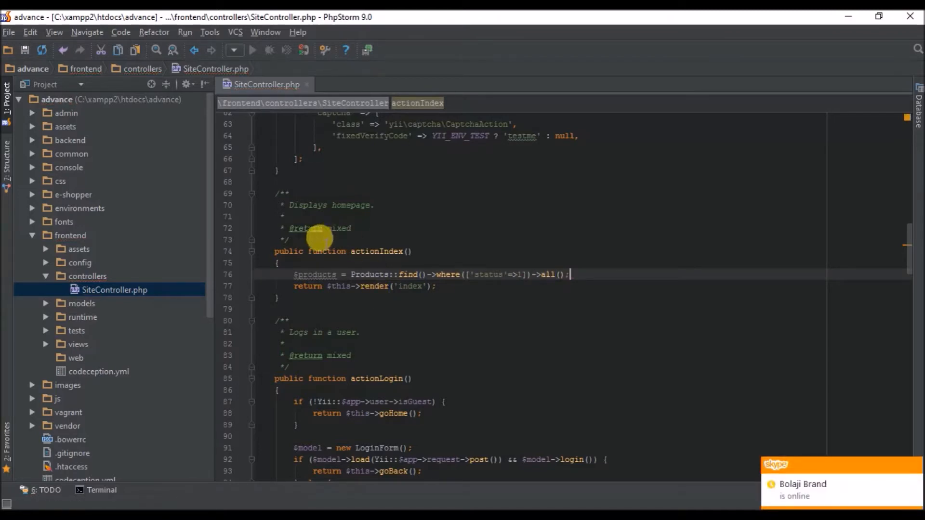
Step: Pass ['products'=>$products] as the second argument of render('index')
double_click(316, 274)
text(,[')
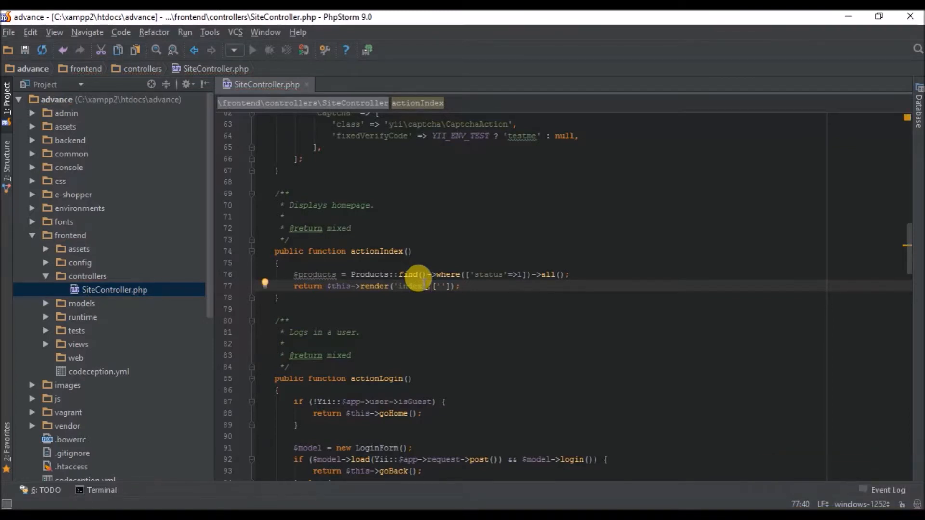
text(products)
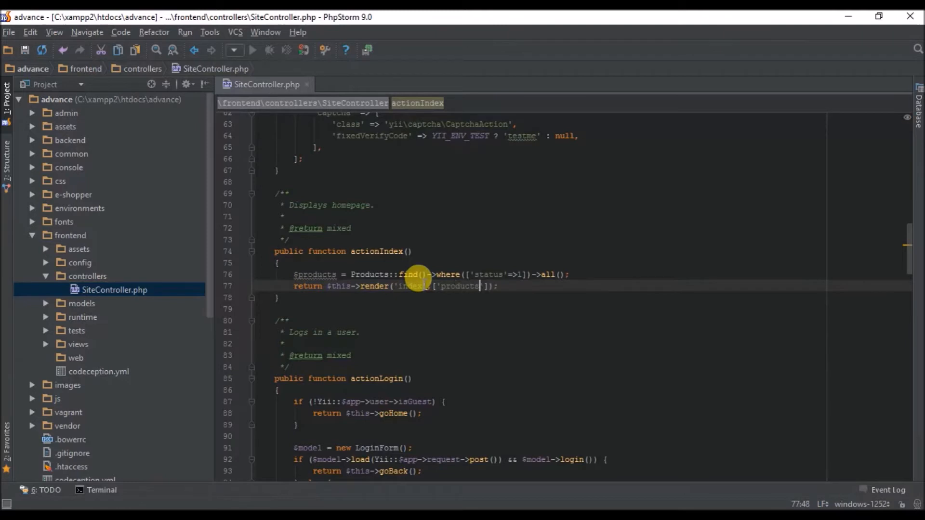
click(482, 286)
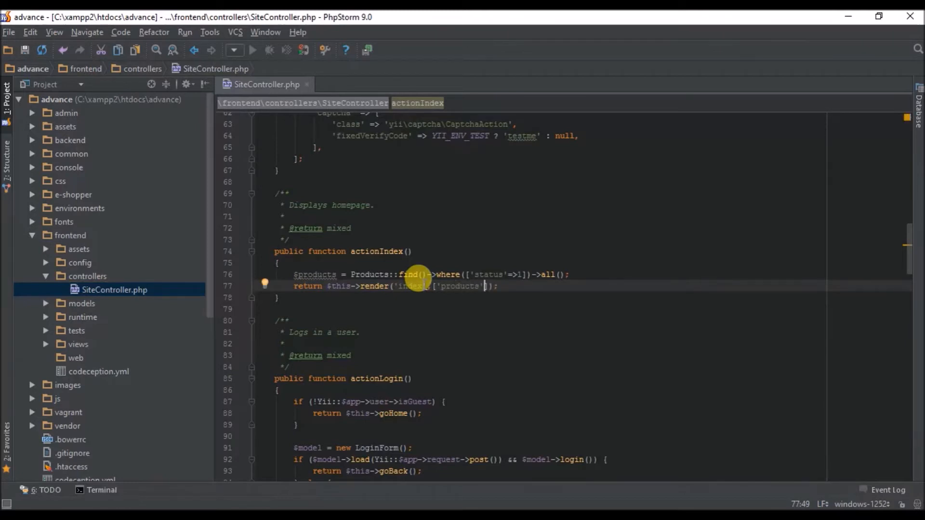
text(=>$producta)
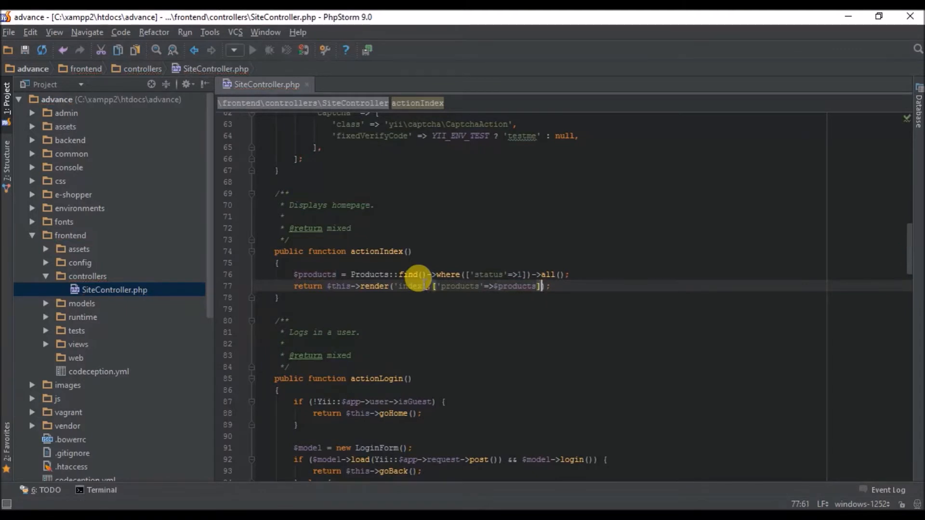
mouse_move(92, 336)
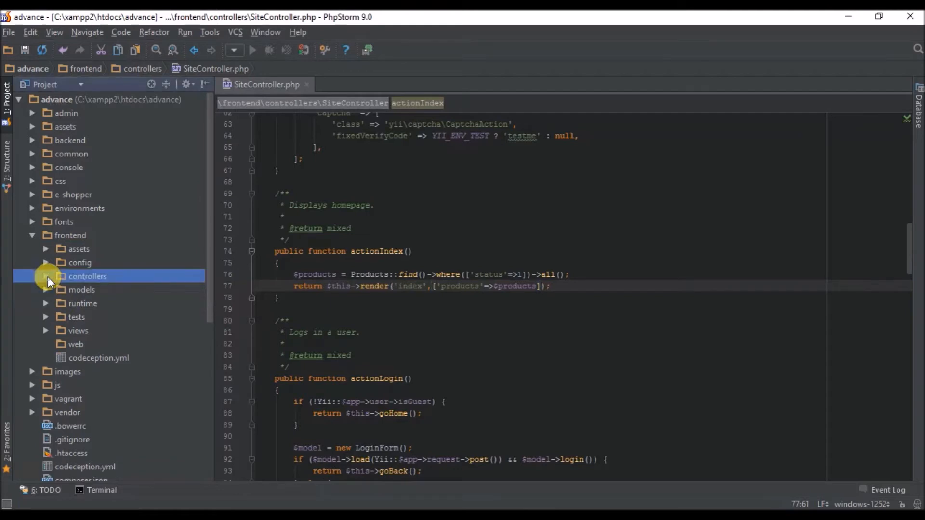
Step: Bring frontend/views/site/index.php with its hardcoded product markup into the editor
click(45, 276)
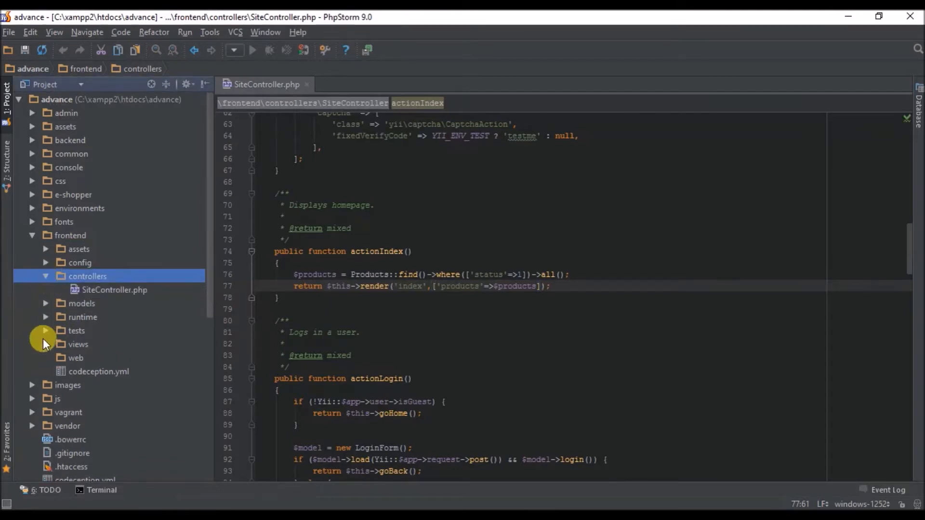
click(46, 345)
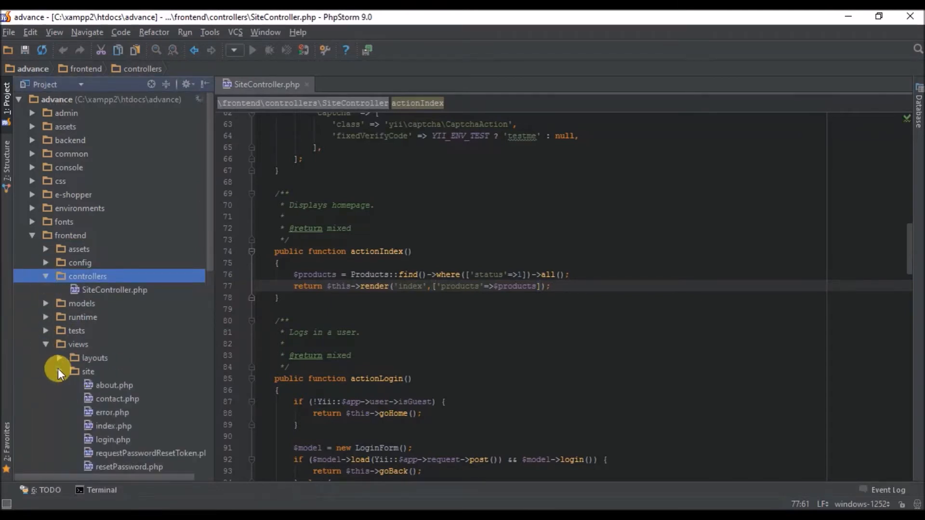
click(113, 425)
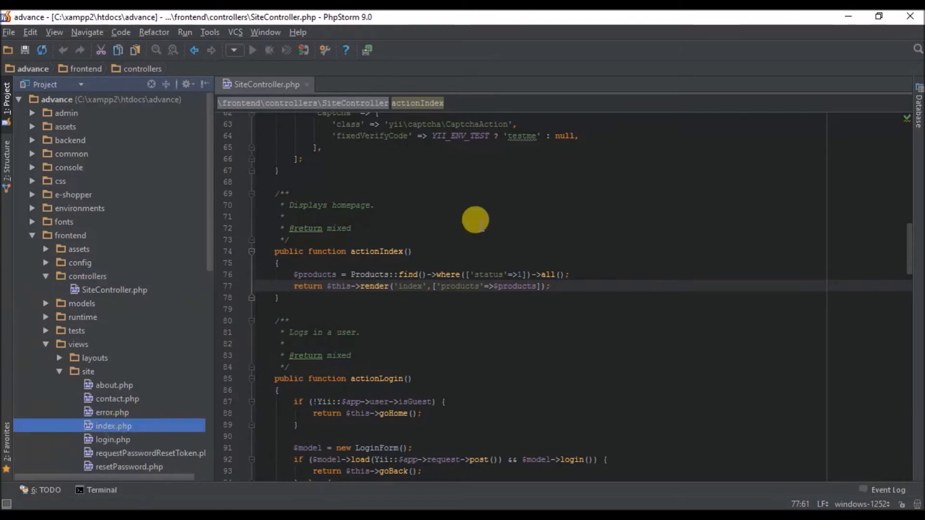
double_click(113, 426)
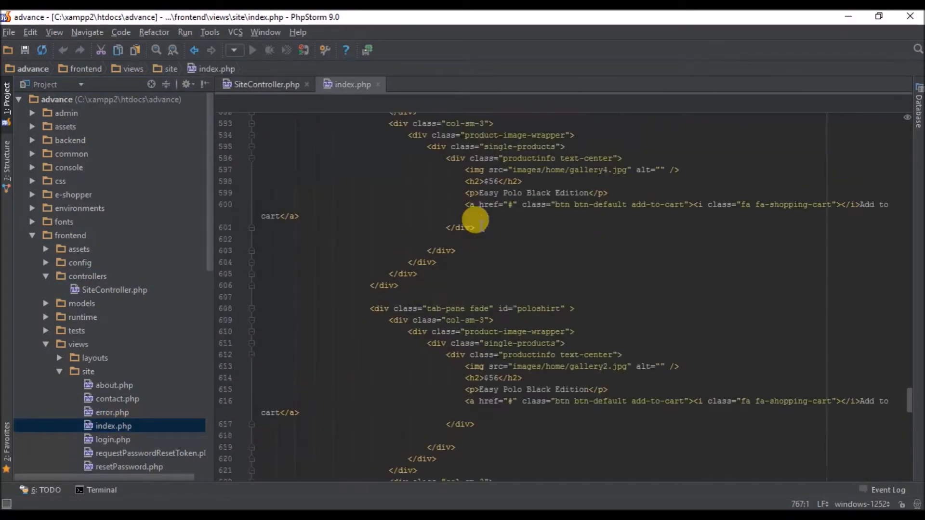
scroll(up, 3)
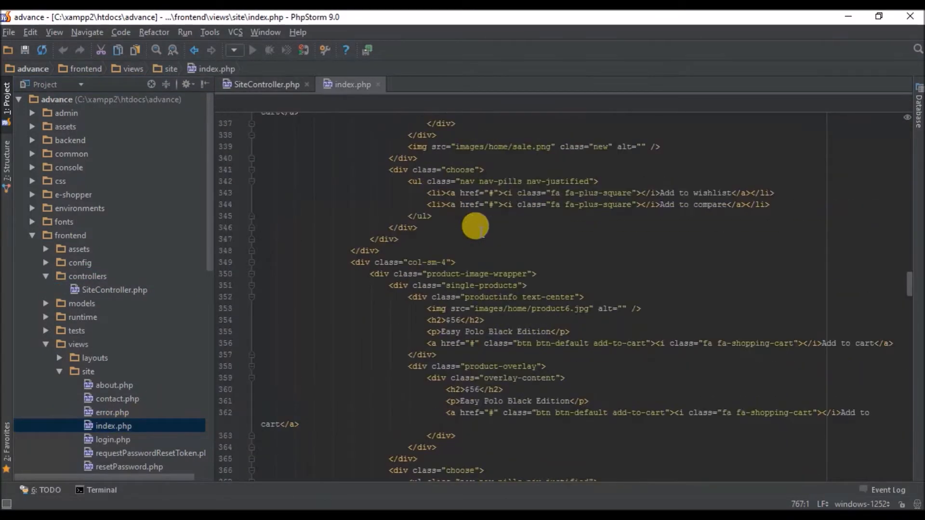
scroll(up, 3)
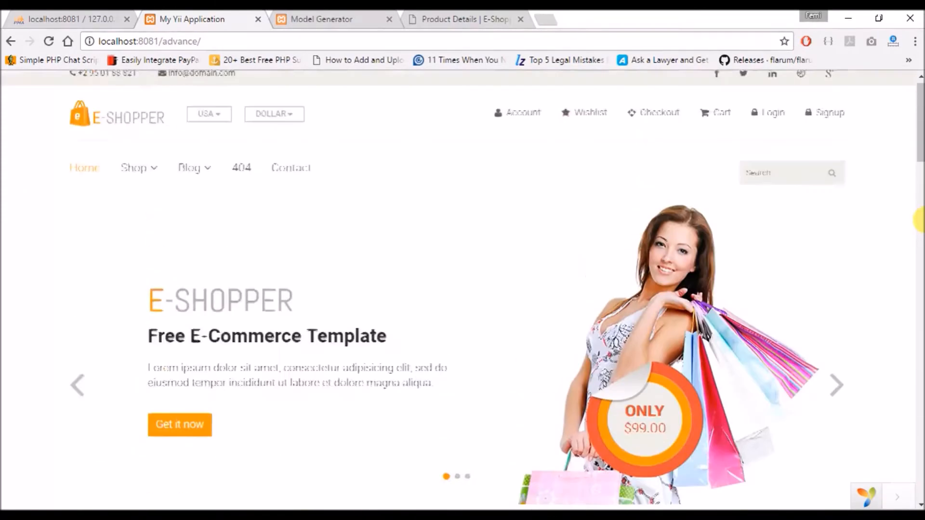
Step: Check Features Items on the live page and return to index.php to locate that section
scroll(down, 3)
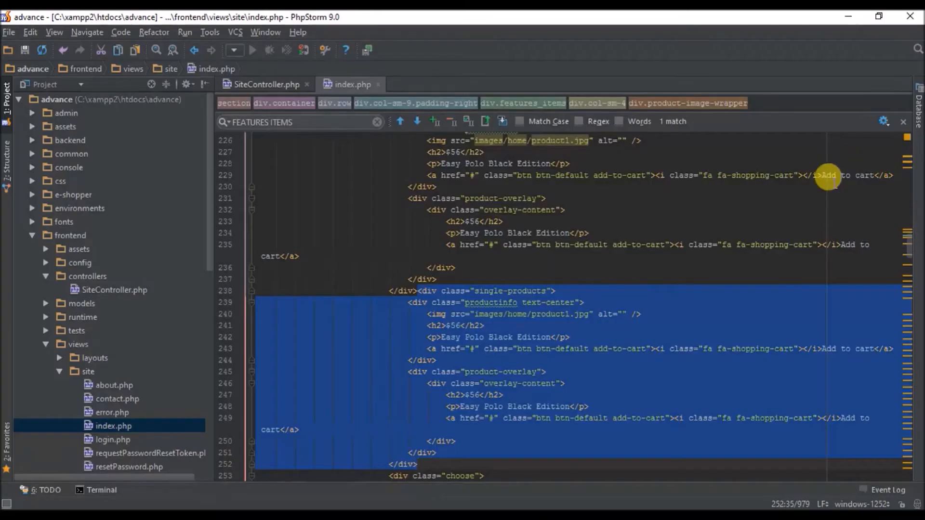
scroll(up, 3)
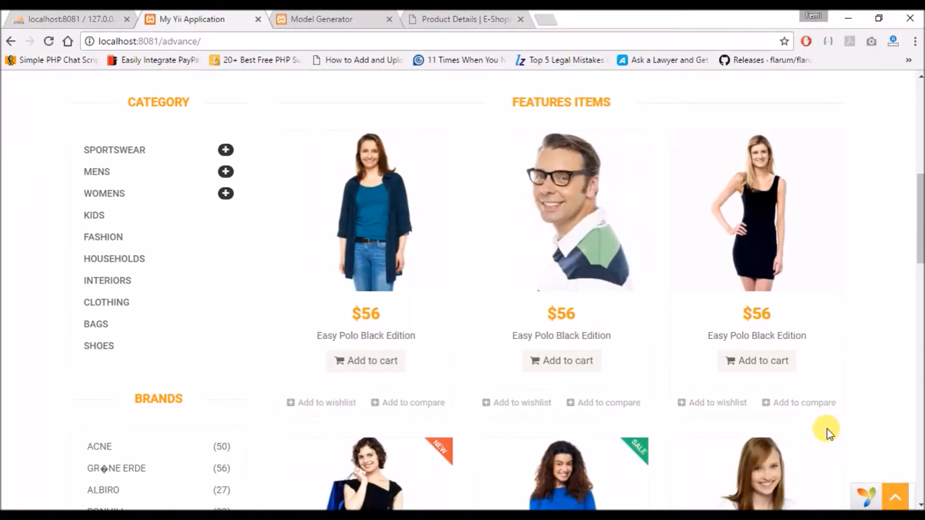
key(alt+tab)
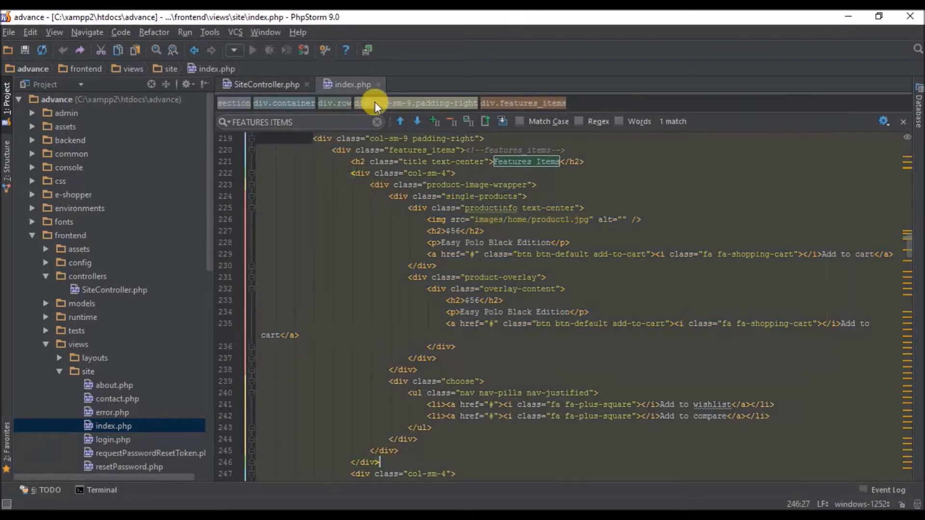
Step: Add <?php foreach($products as $product){ ?> above the first col-sm-4 product card
click(351, 173)
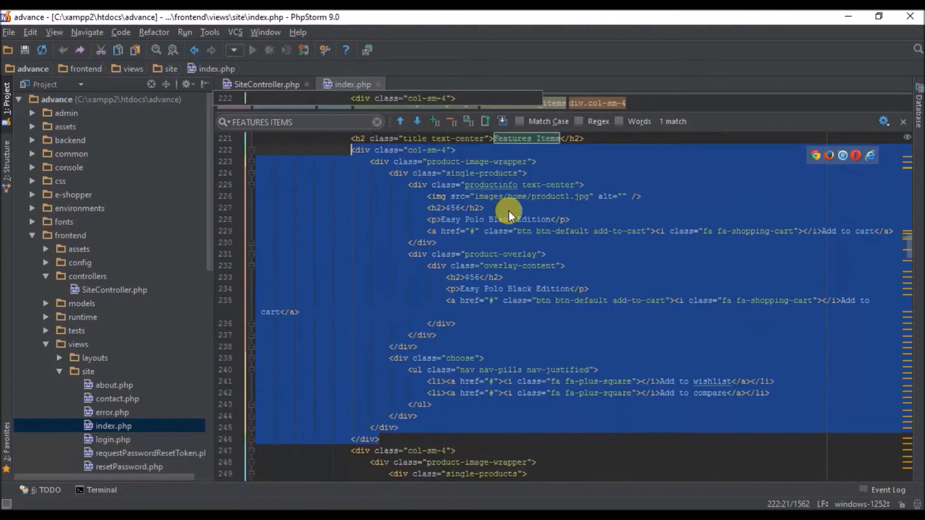
scroll(up, 3)
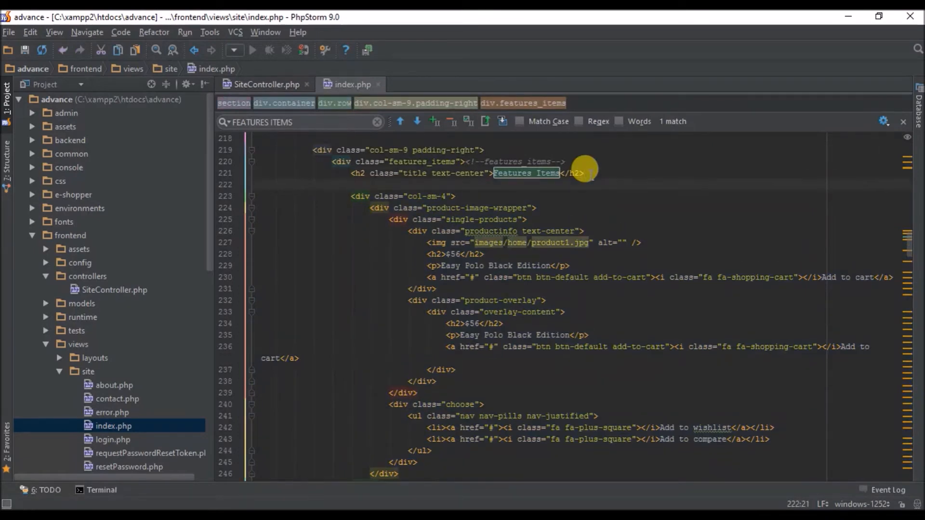
text(<?php for)
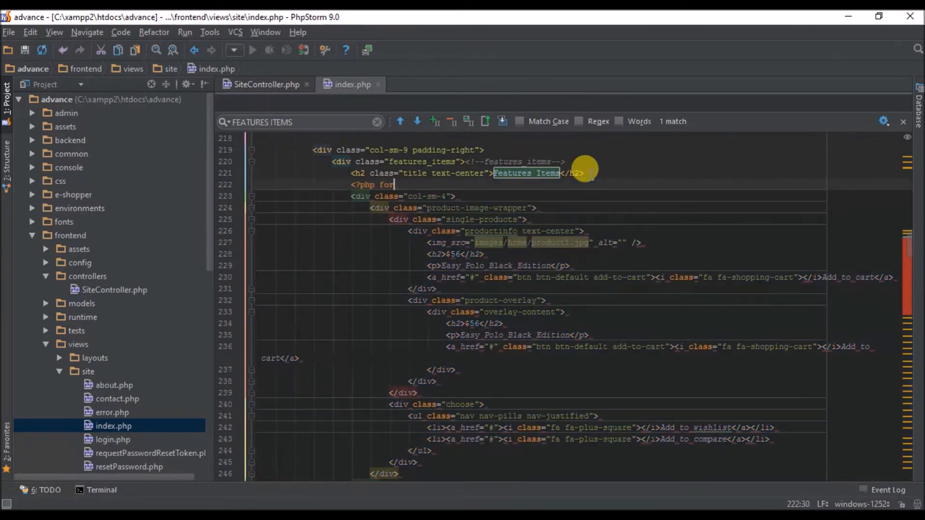
text(each)
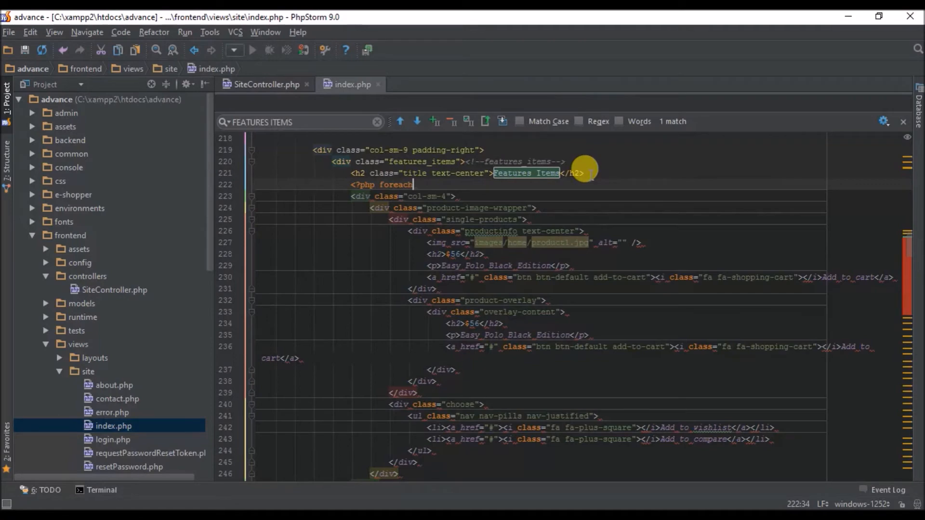
text(() ?>)
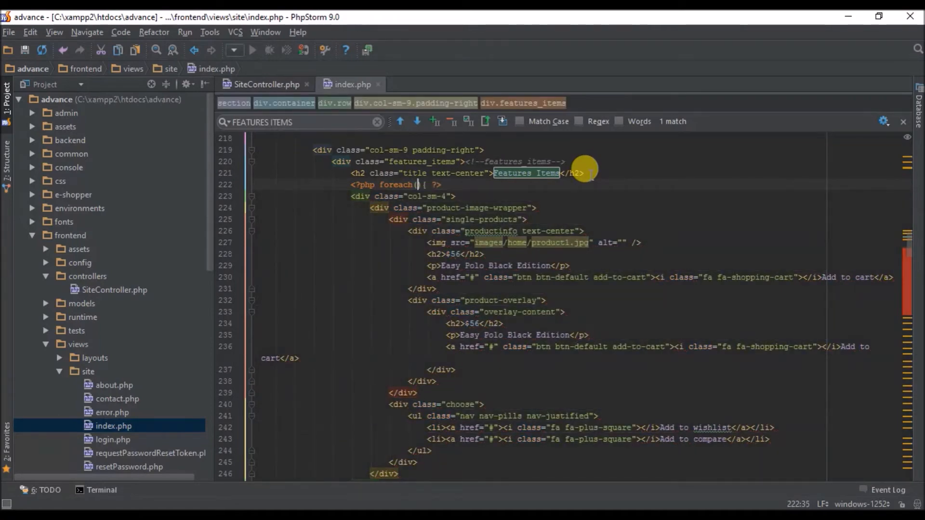
text($products as)
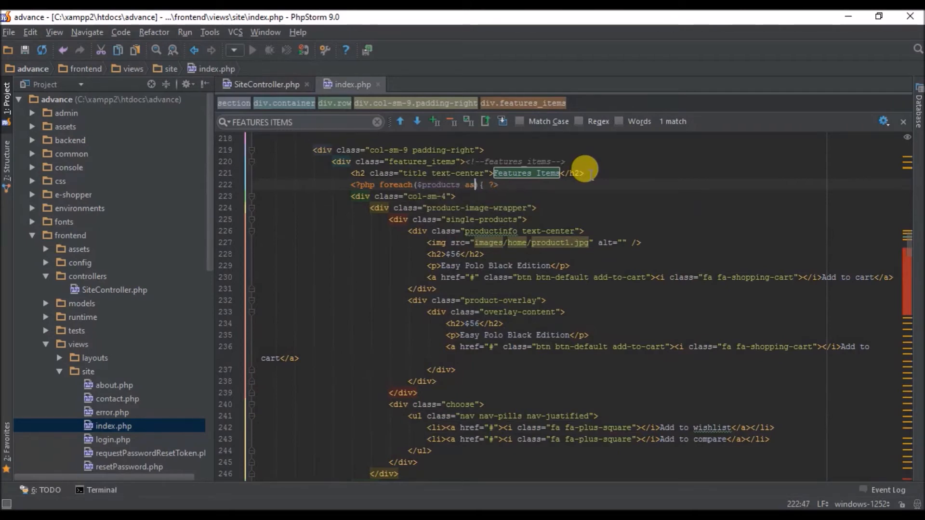
text($produc)
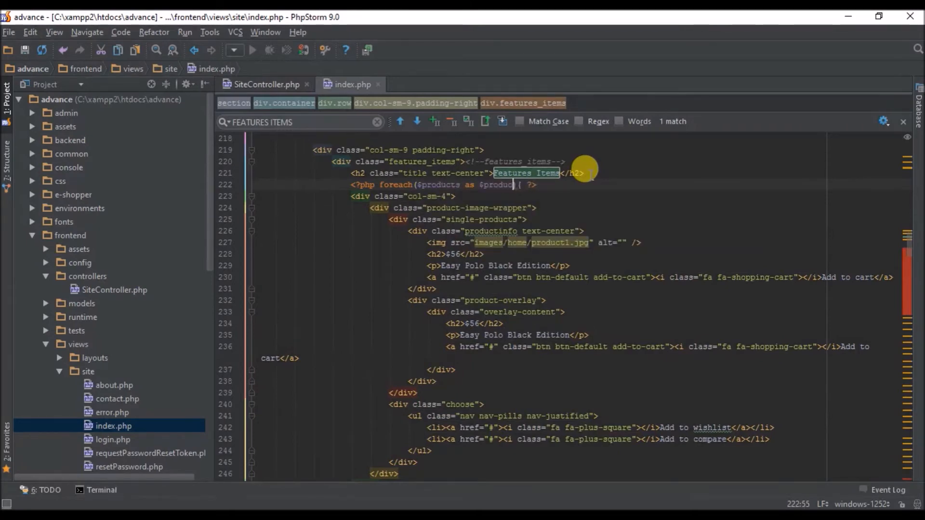
Step: Close the loop with <?php } ?> after the first card's closing div
click(457, 195)
text(<?)
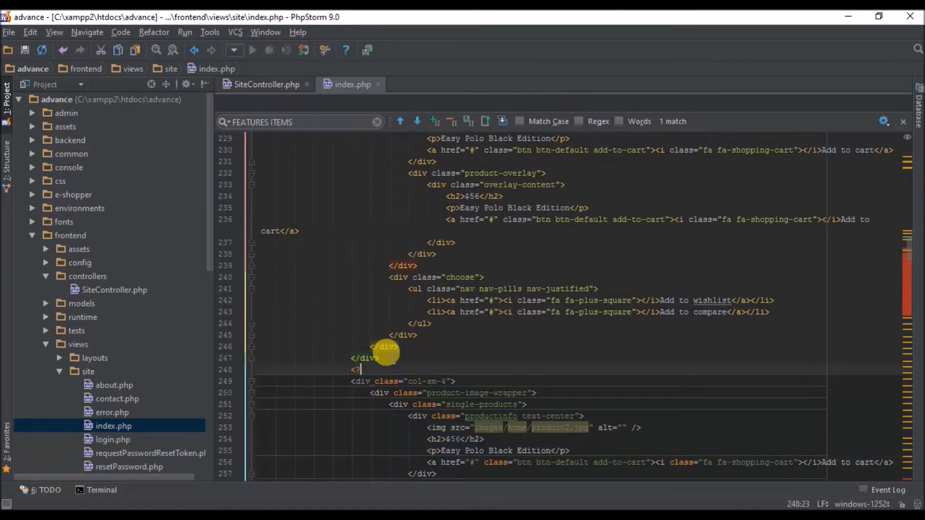
text(php } ?>)
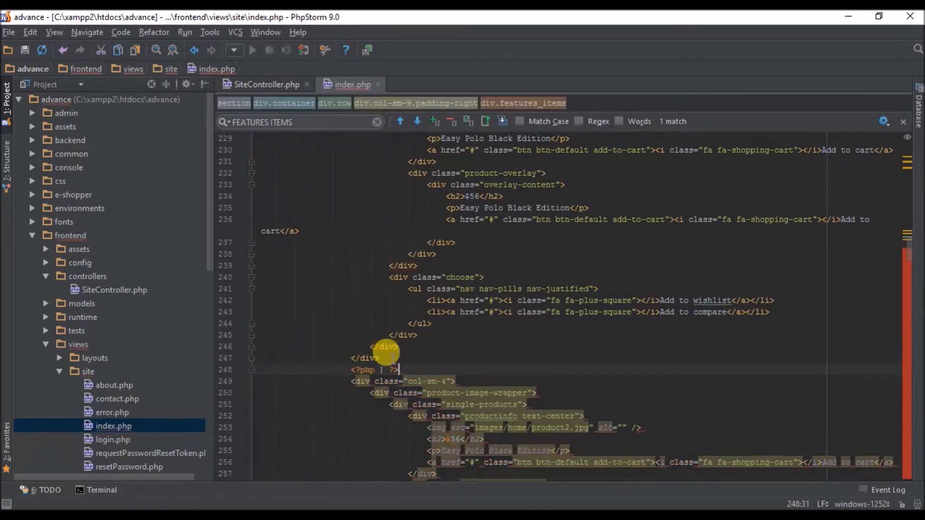
scroll(up, 3)
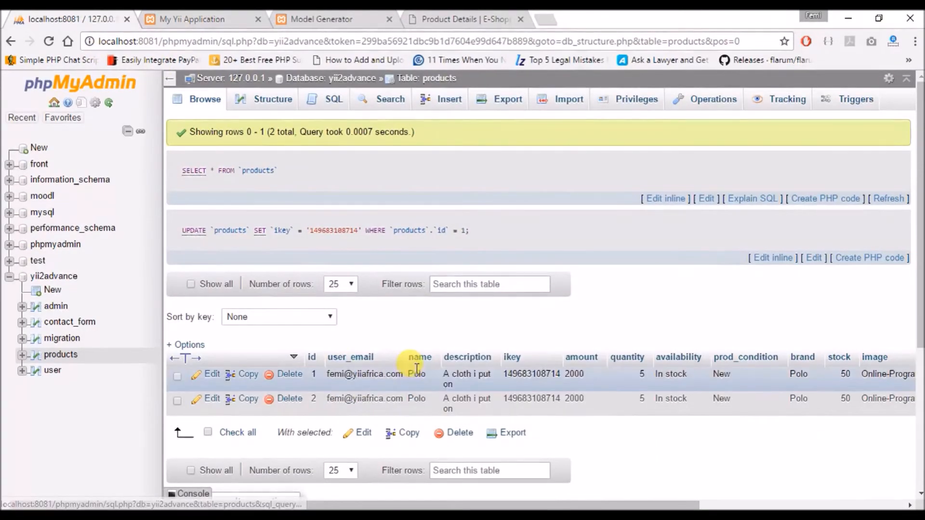
mouse_move(499, 356)
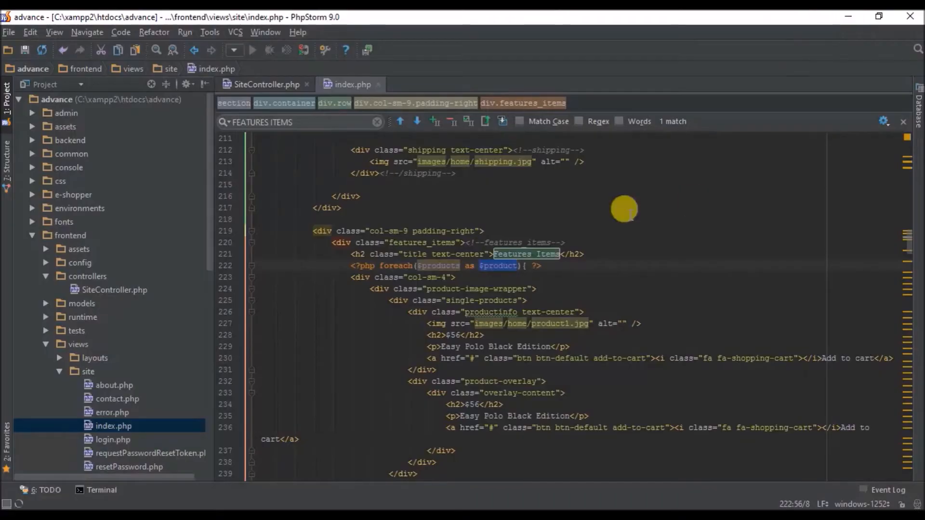
mouse_move(433, 343)
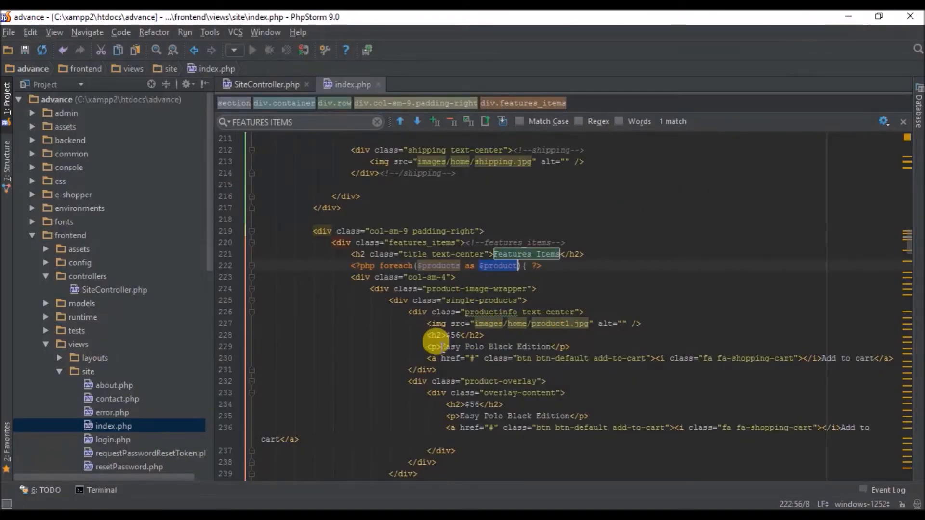
Step: Echo <?=$product->name?> in the card's name paragraphs, with a <br> before the description
click(498, 346)
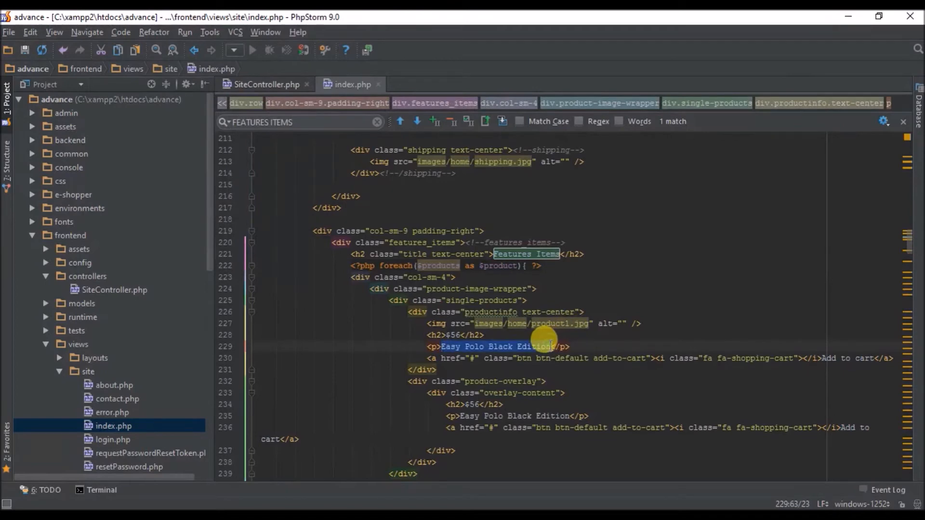
text(<?=</p>)
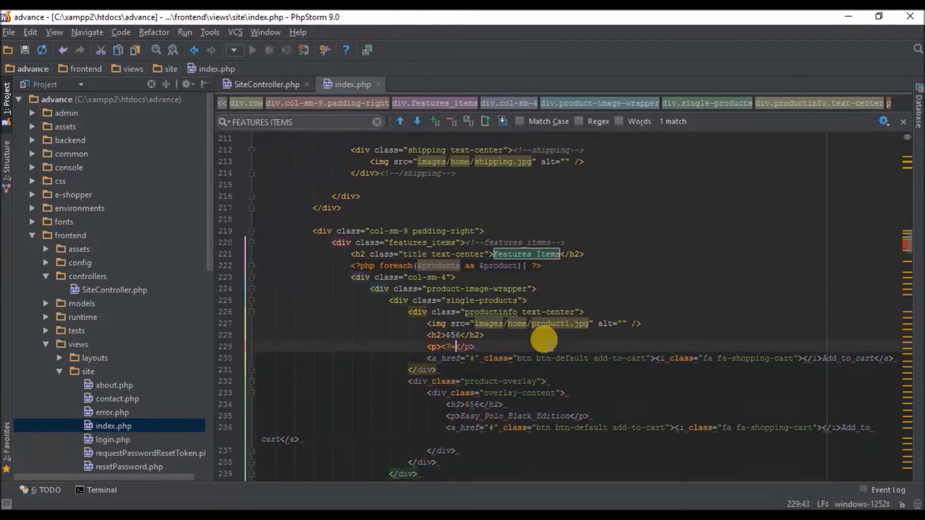
text($product->name?>)
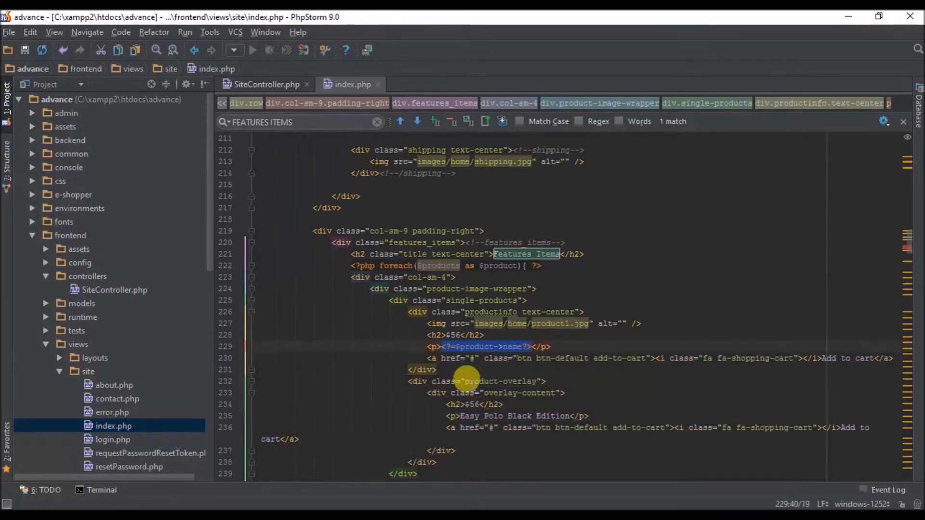
scroll(down, 3)
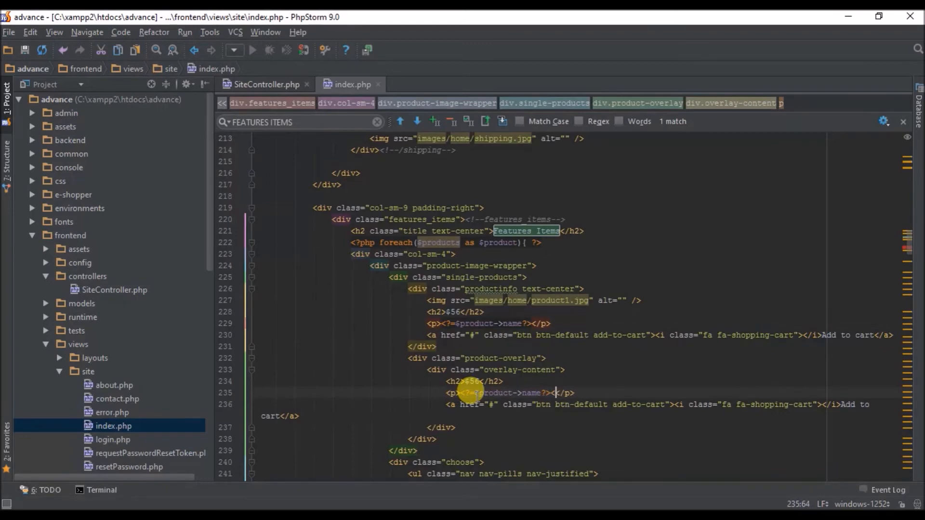
text(<br>)
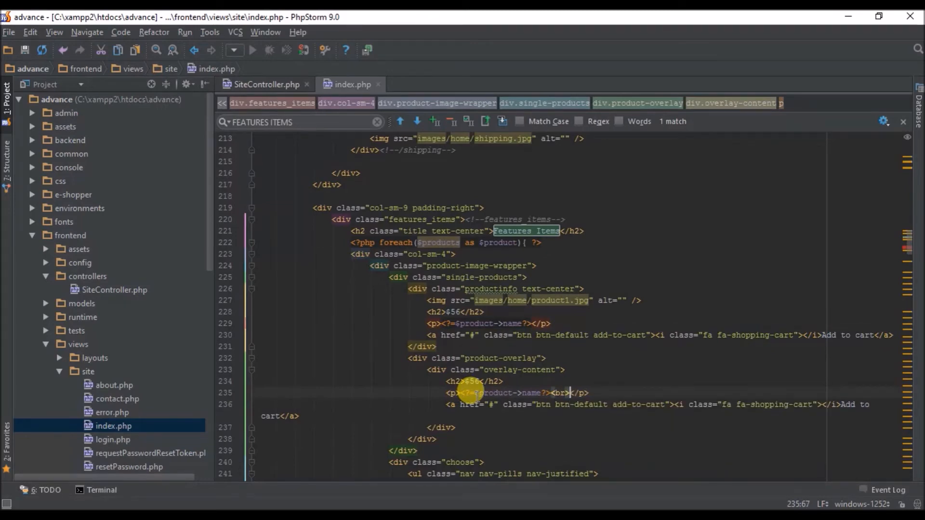
text(<?=$product->name?>)
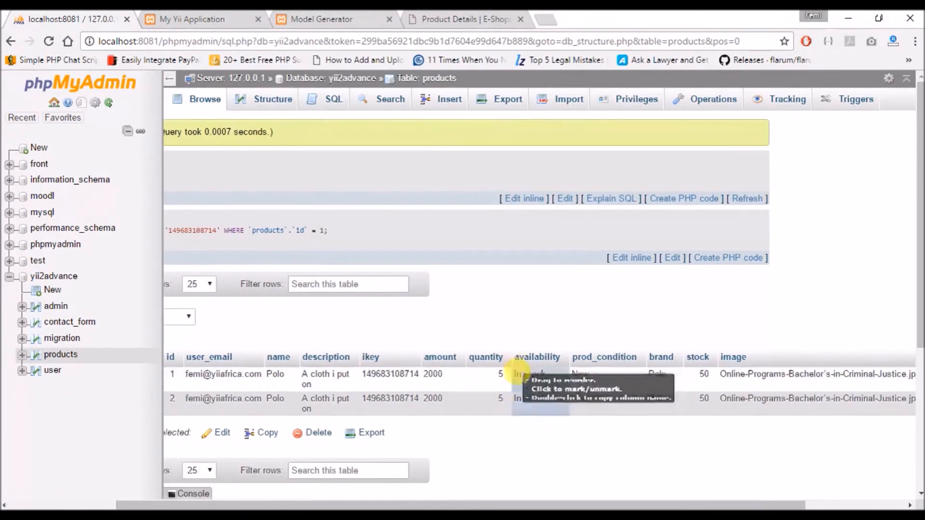
mouse_move(599, 389)
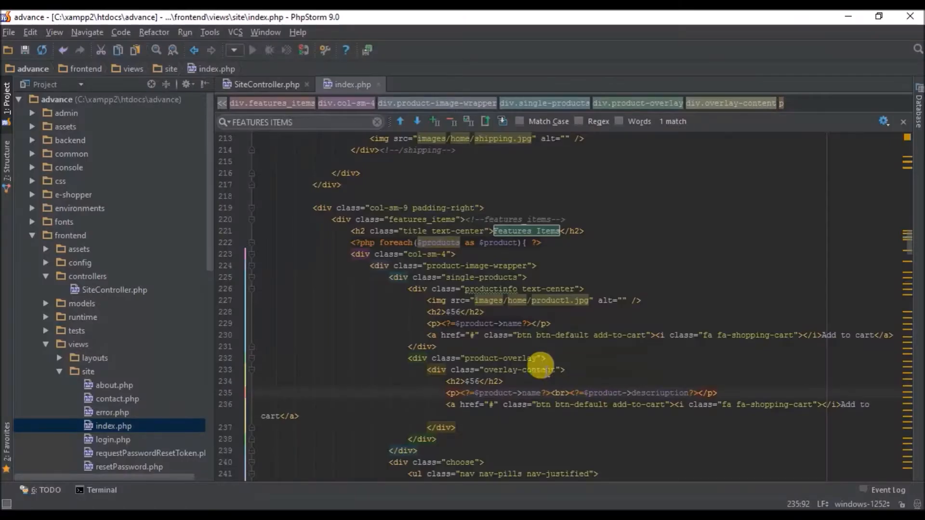
Step: Show $<?=$product->amount?> in both price headings instead of the hardcoded $56
scroll(down, 3)
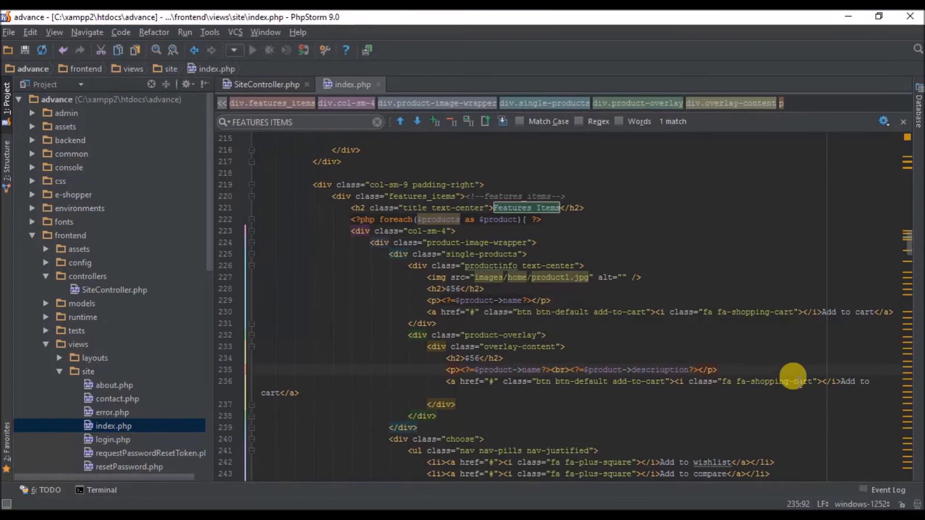
scroll(down, 3)
text(<?=$product->a)
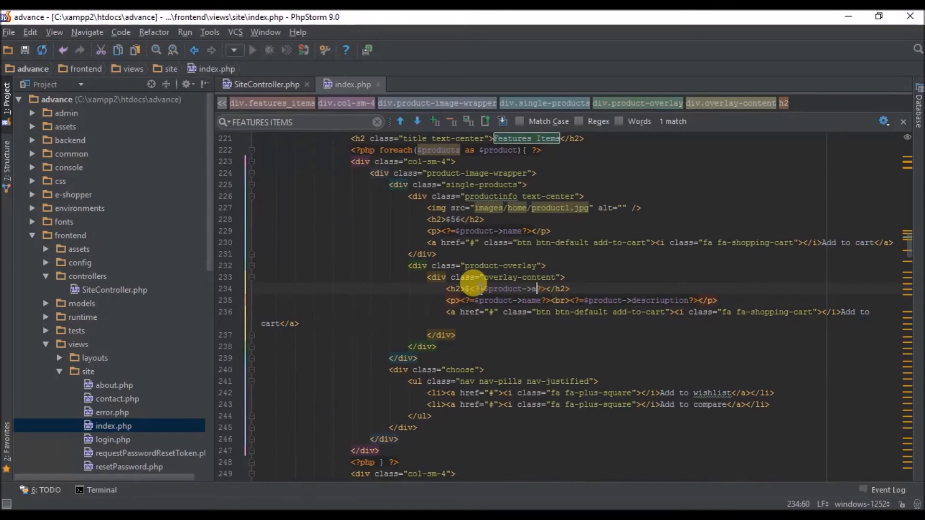
text(mount?)
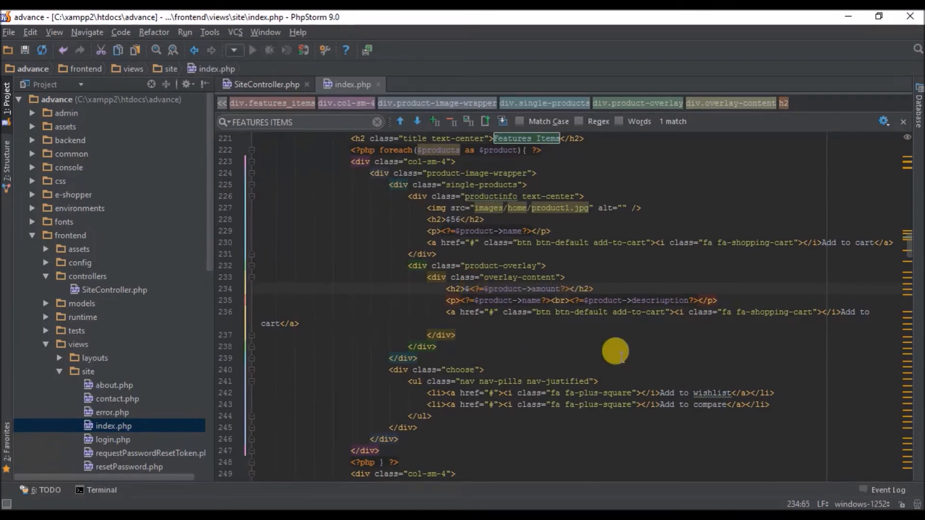
scroll(down, 3)
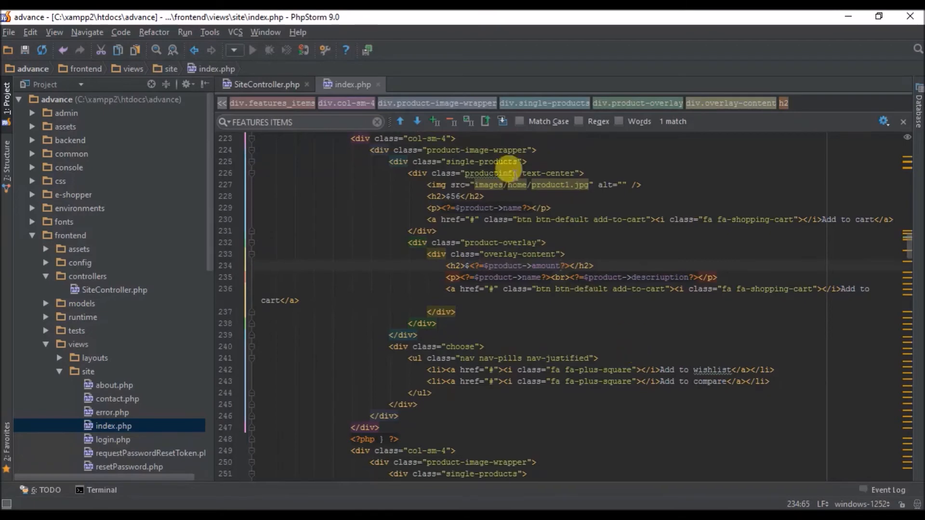
click(459, 196)
text(<?=$product->name?>)
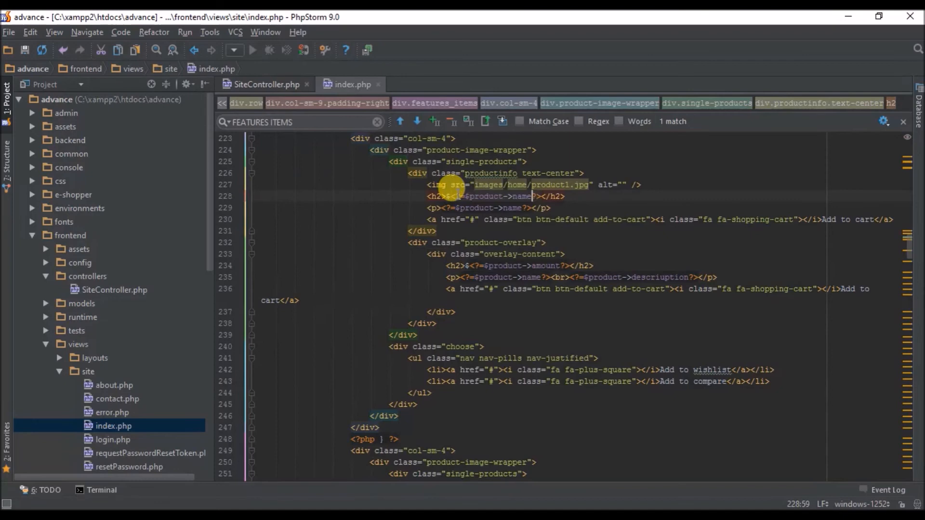
text(amount)
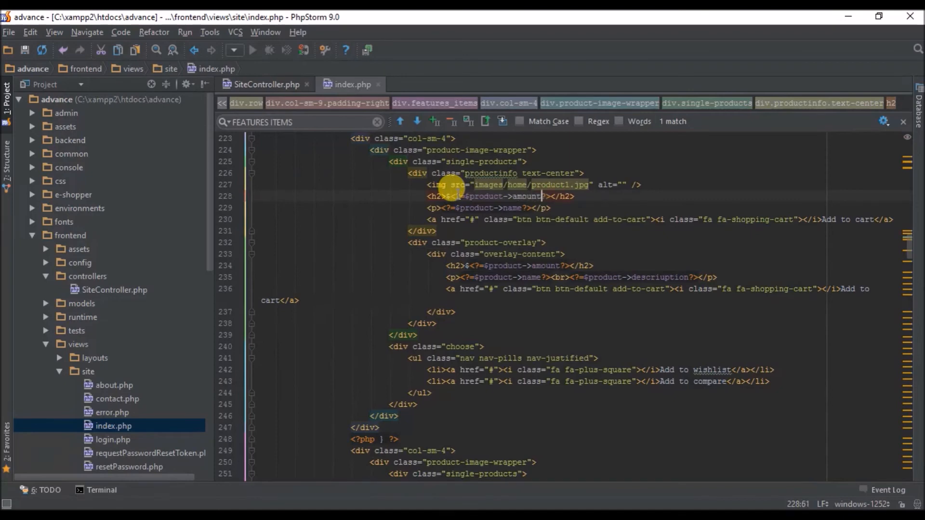
scroll(down, 3)
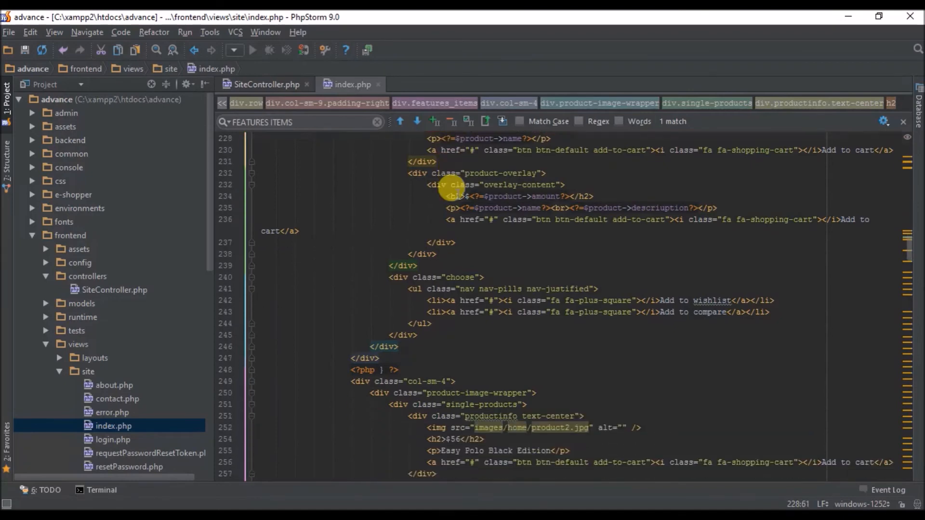
scroll(down, 3)
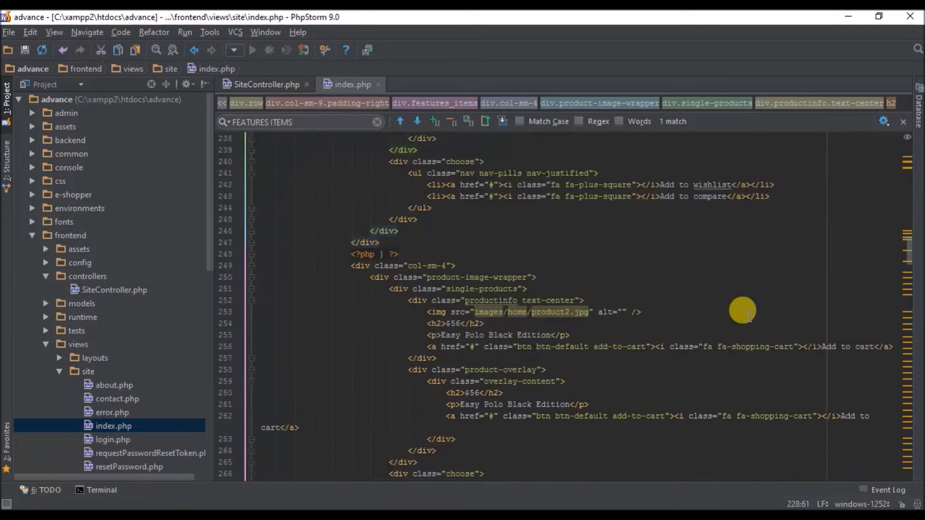
scroll(up, 3)
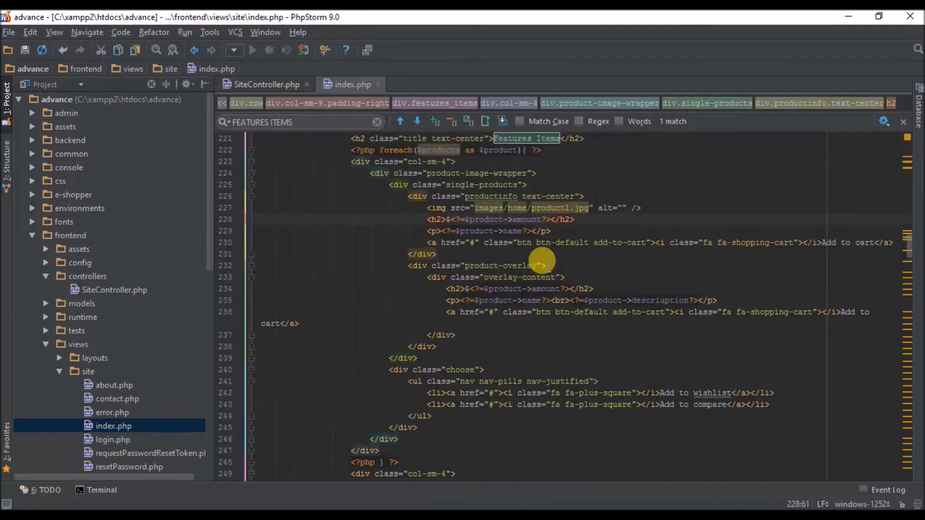
scroll(up, 3)
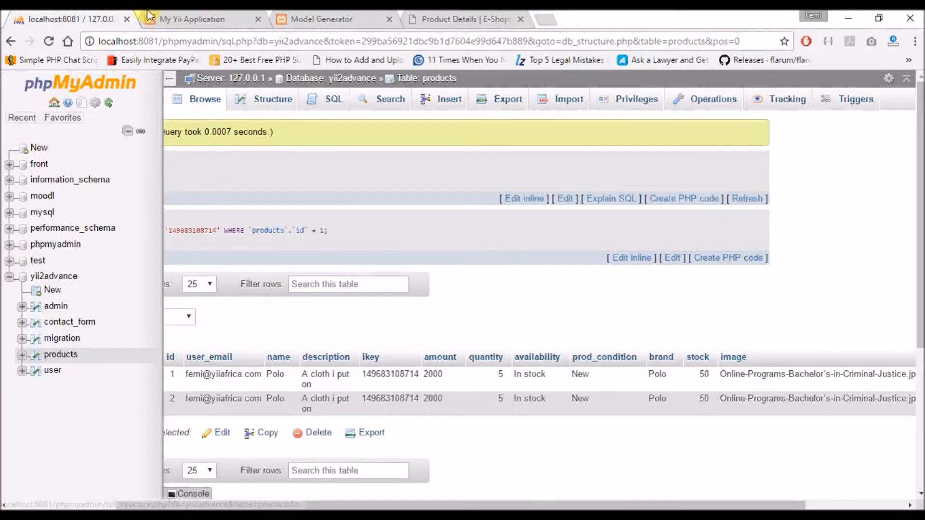
Step: Reload localhost:8081/advance/, which throws an Unknown Property error for 'descruption'
click(192, 19)
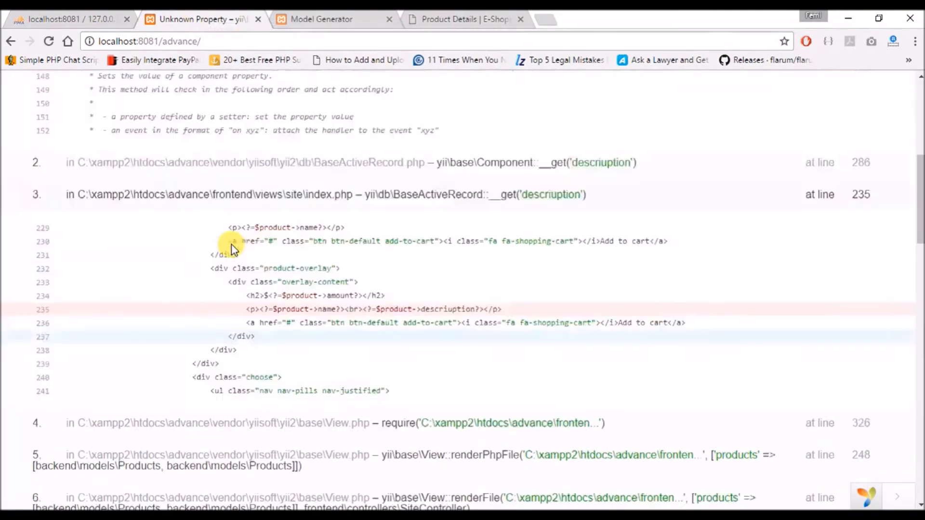
scroll(up, 3)
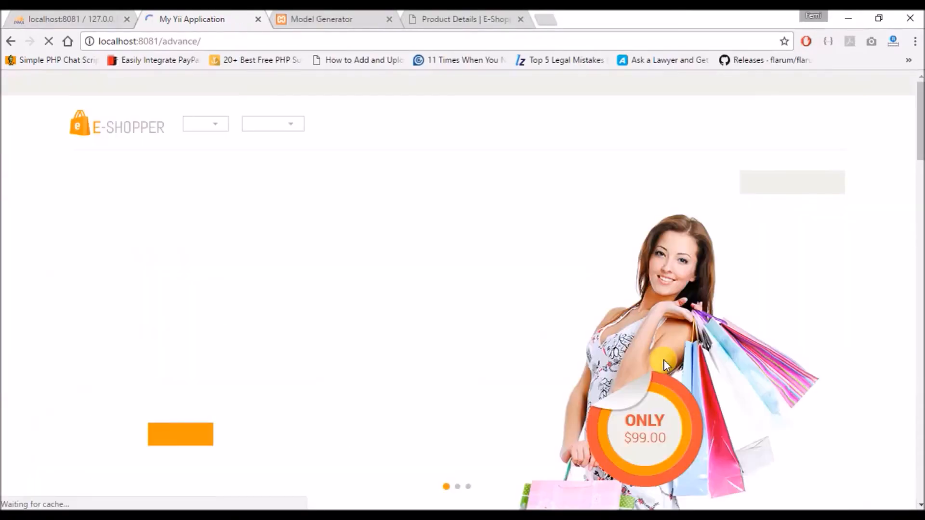
Step: Confirm the first card shows Polo at $2000 with its description, then return to phpMyAdmin
scroll(down, 3)
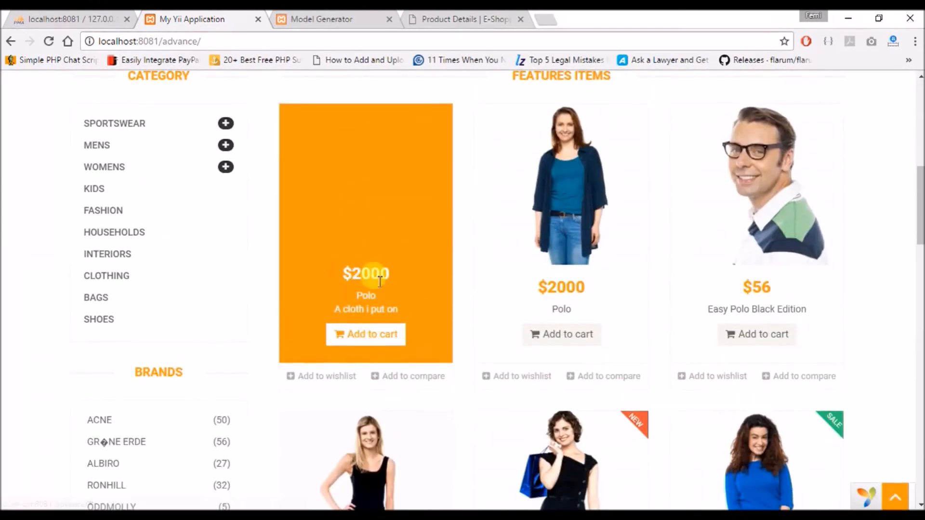
mouse_move(357, 296)
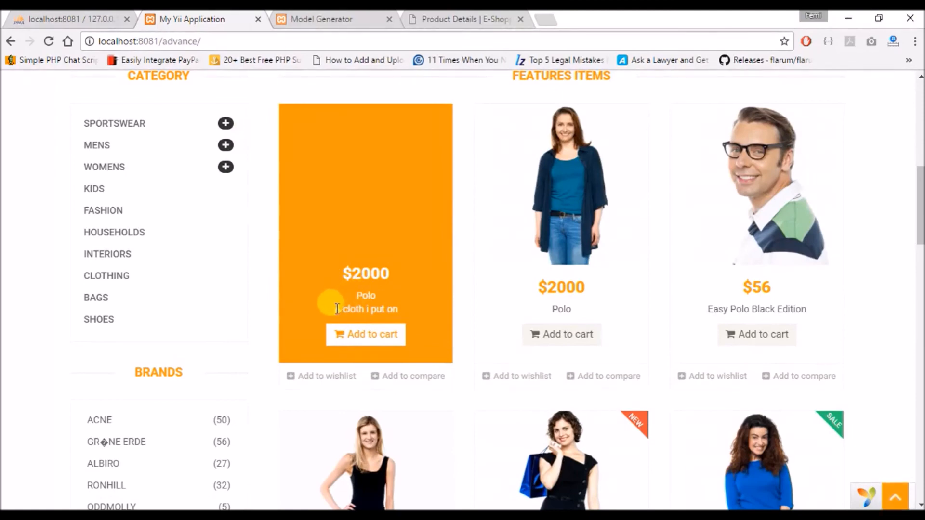
mouse_move(343, 266)
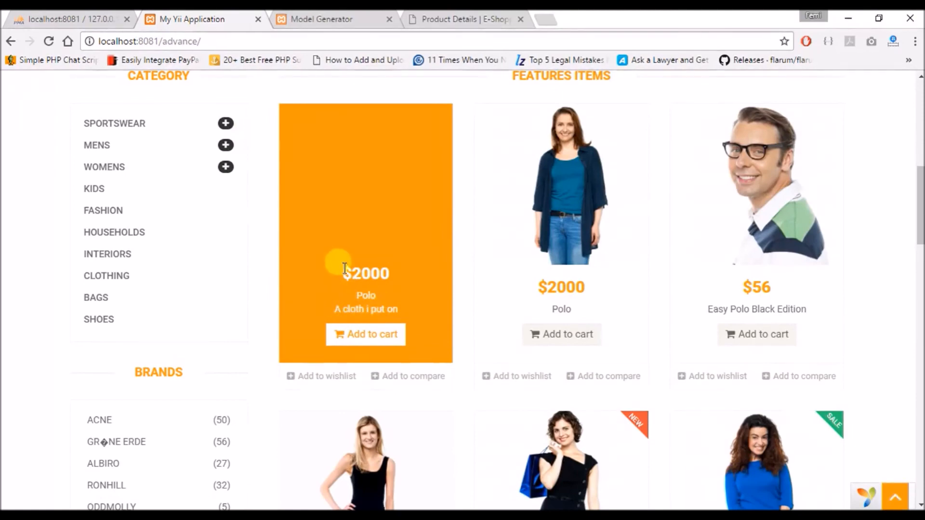
click(64, 19)
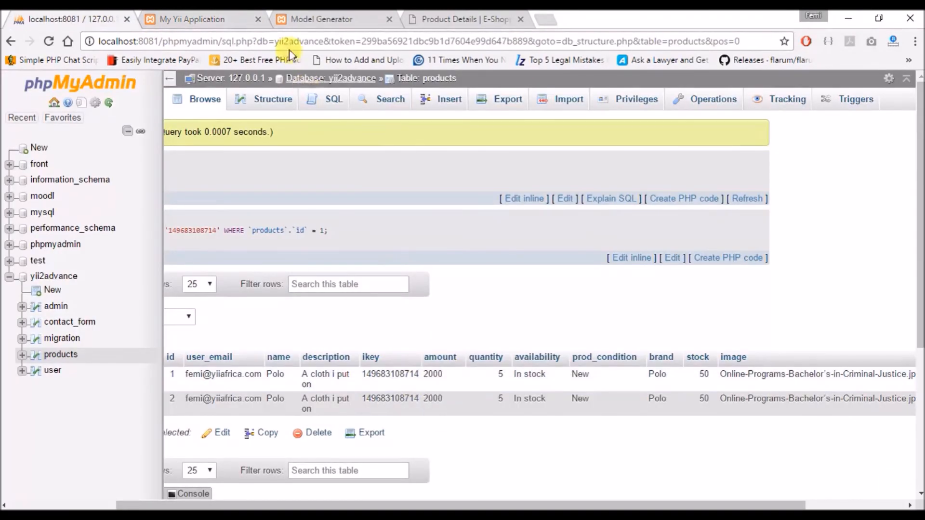
click(191, 19)
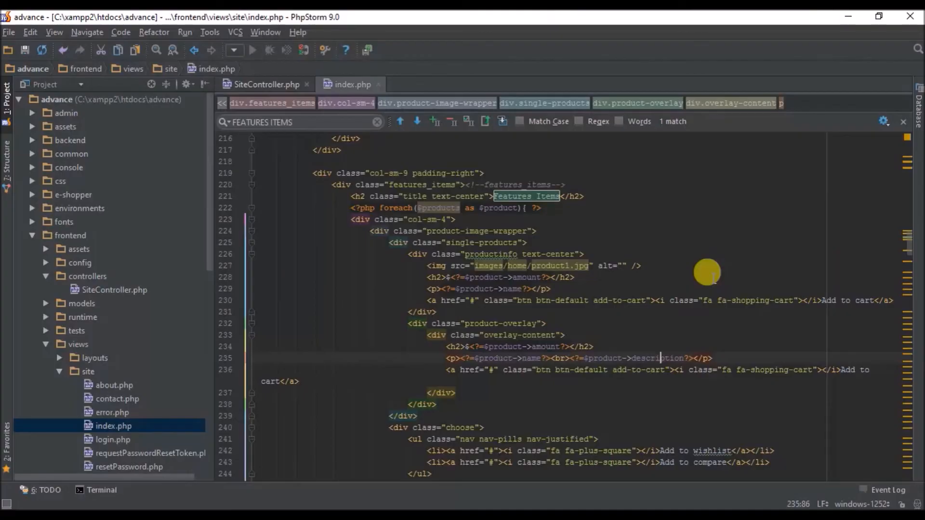
Step: Scroll through index.php to locate the remaining hardcoded col-sm-4 product blocks after the foreach
scroll(down, 3)
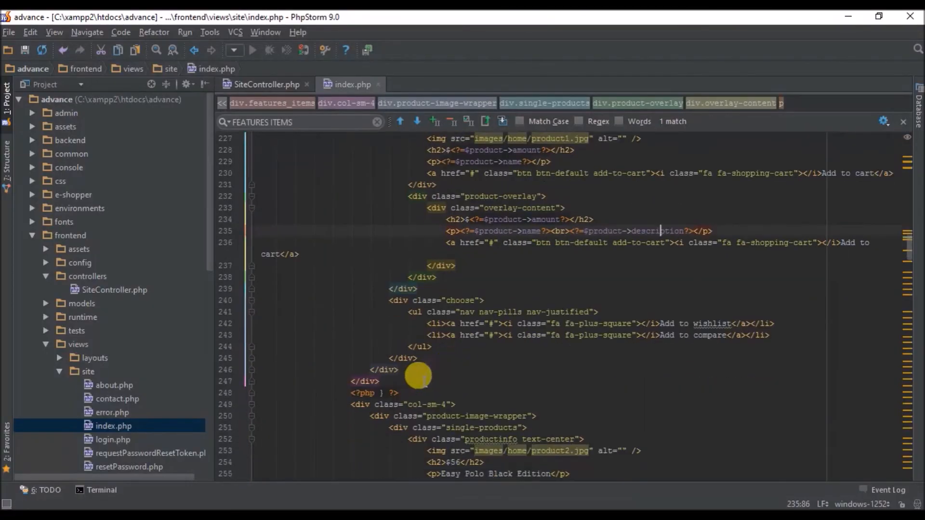
scroll(down, 3)
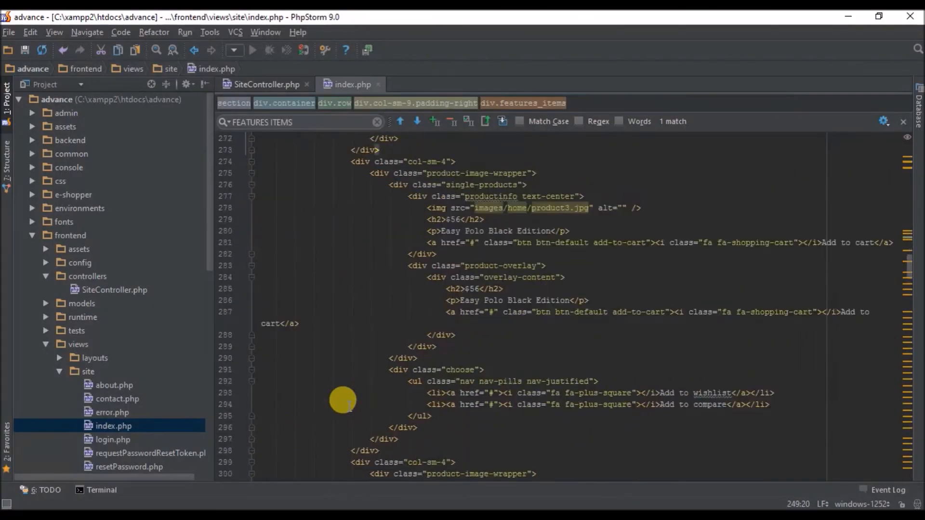
scroll(down, 3)
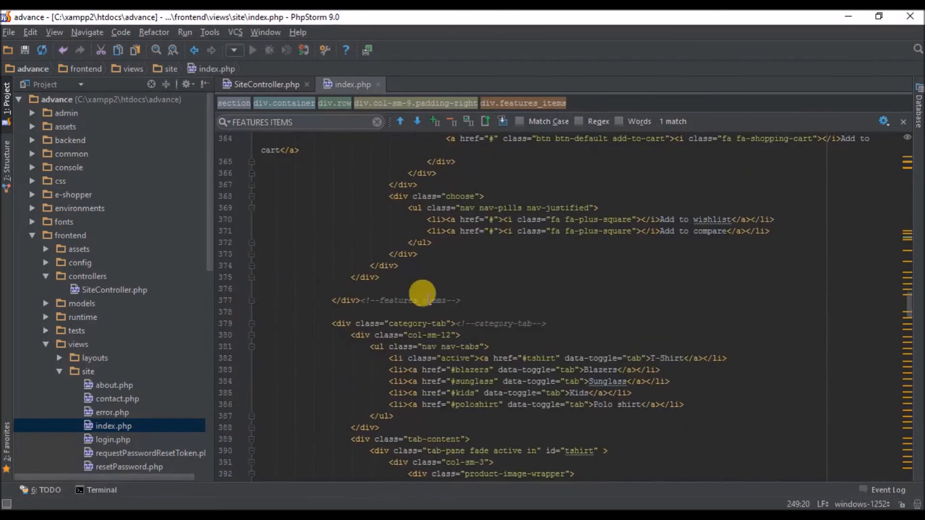
scroll(up, 3)
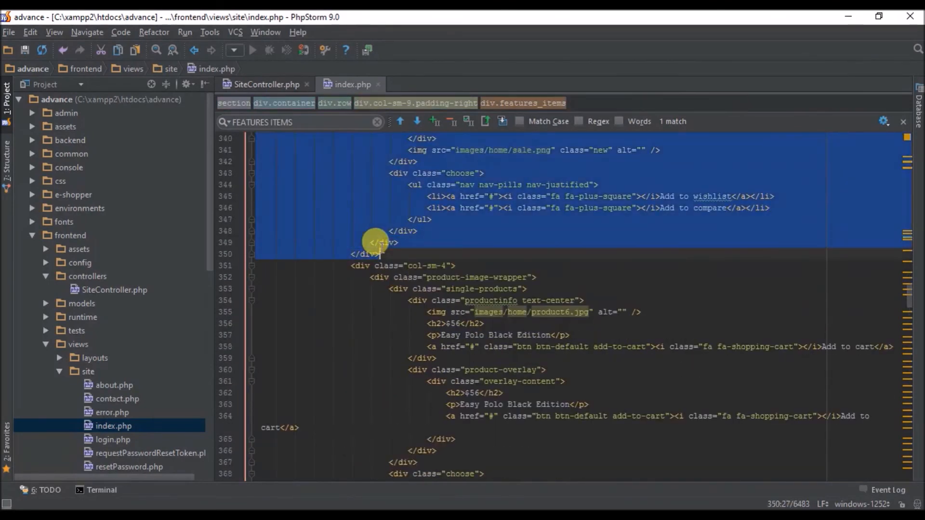
scroll(up, 3)
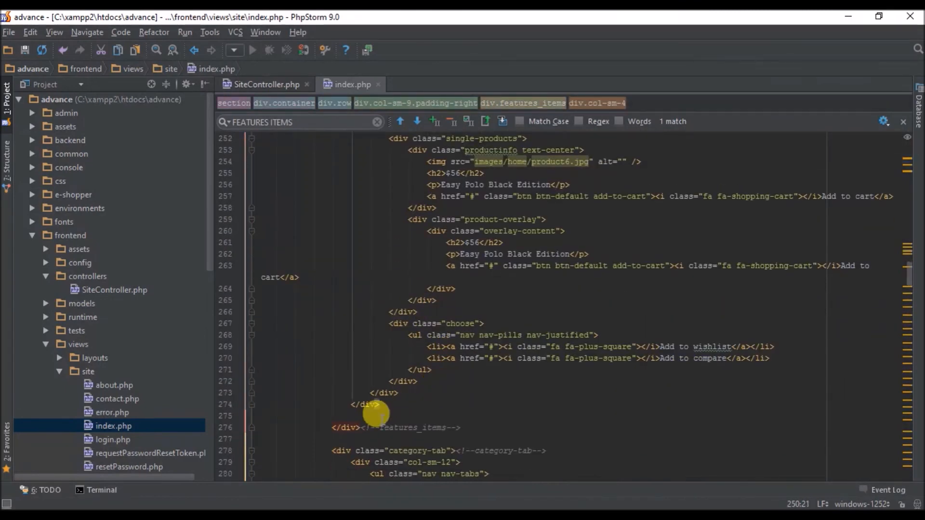
scroll(down, 3)
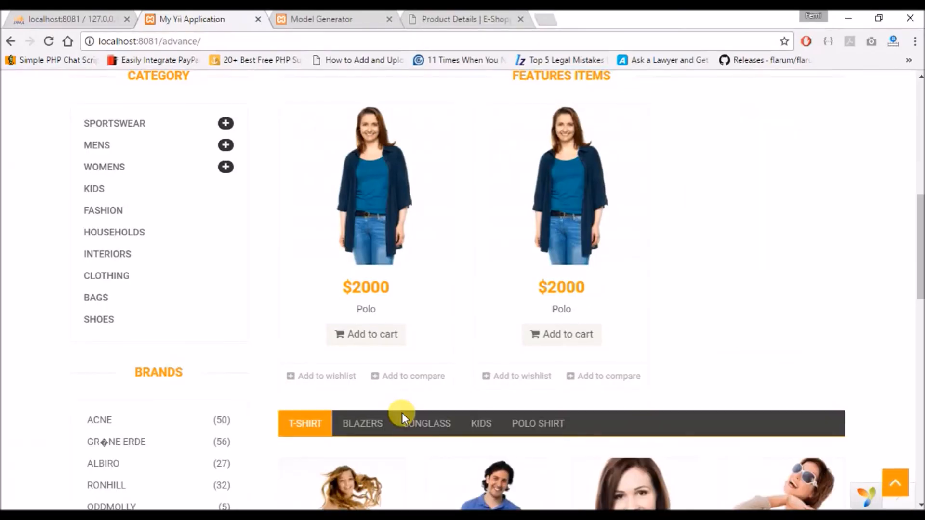
scroll(up, 3)
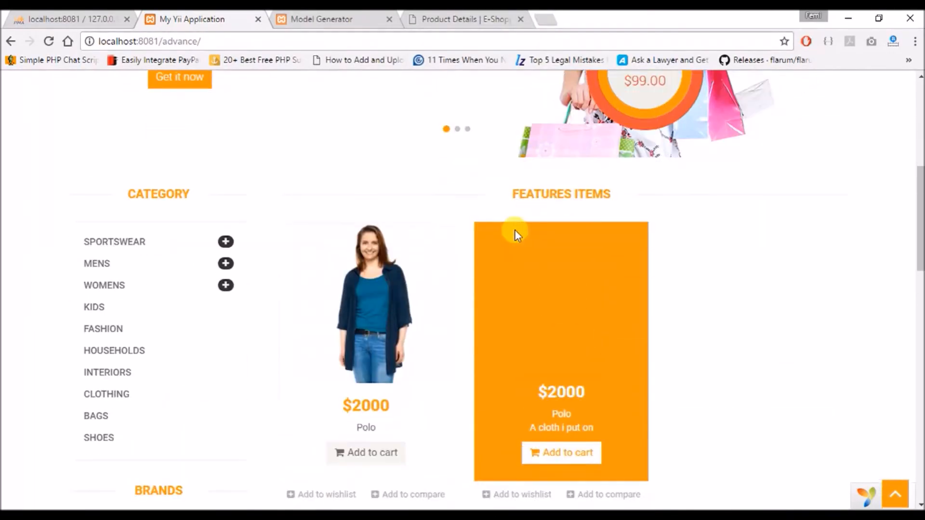